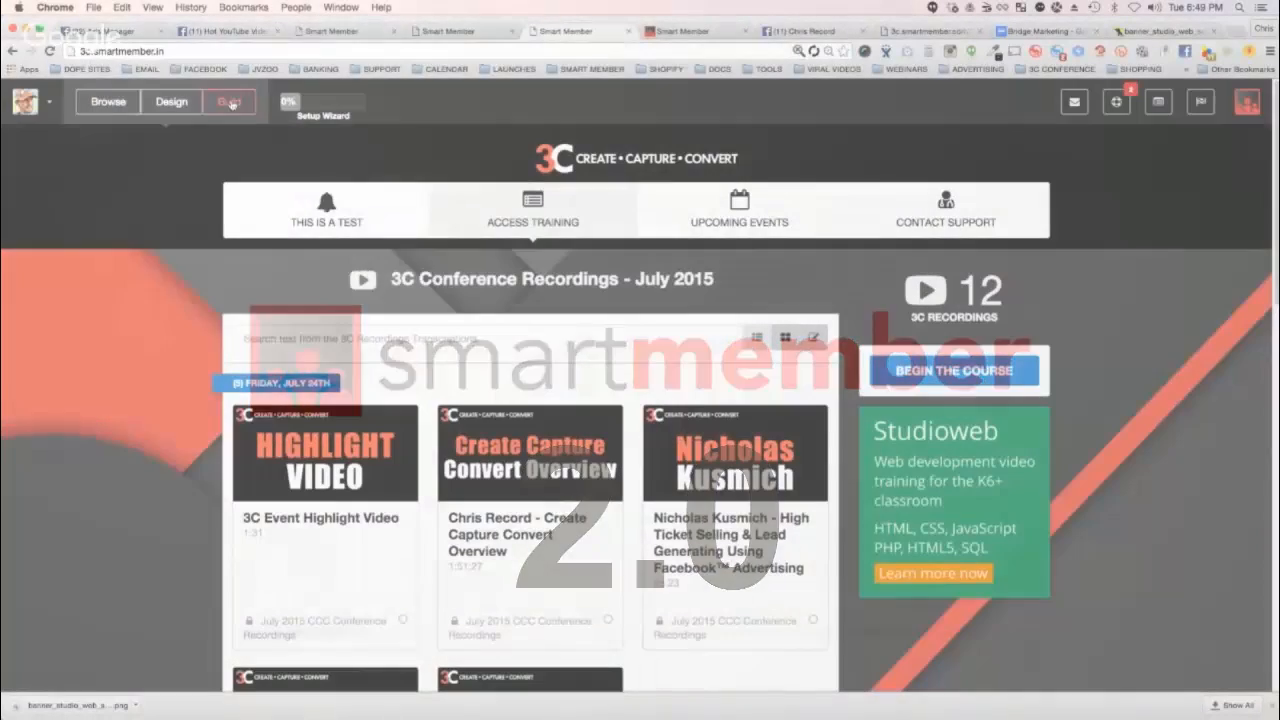
Open the Build menu, then view and close the General Settings dialog
left_click(228, 101)
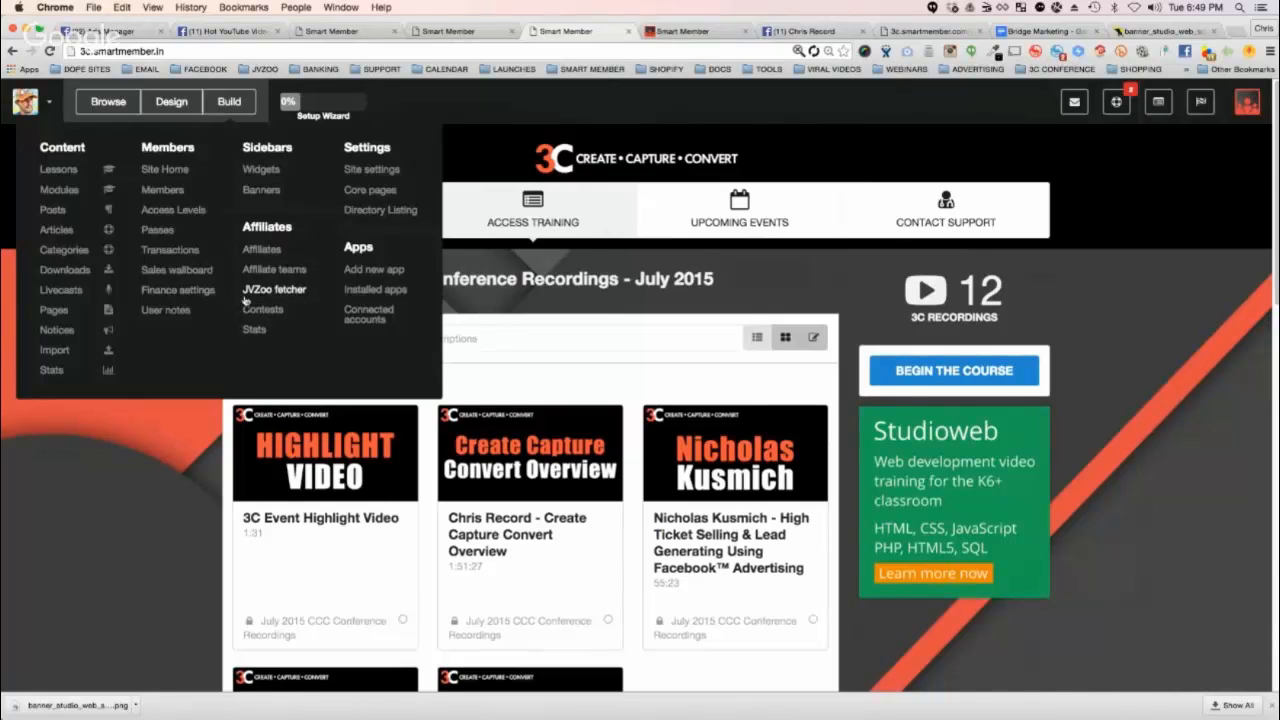
mouse_move(294, 138)
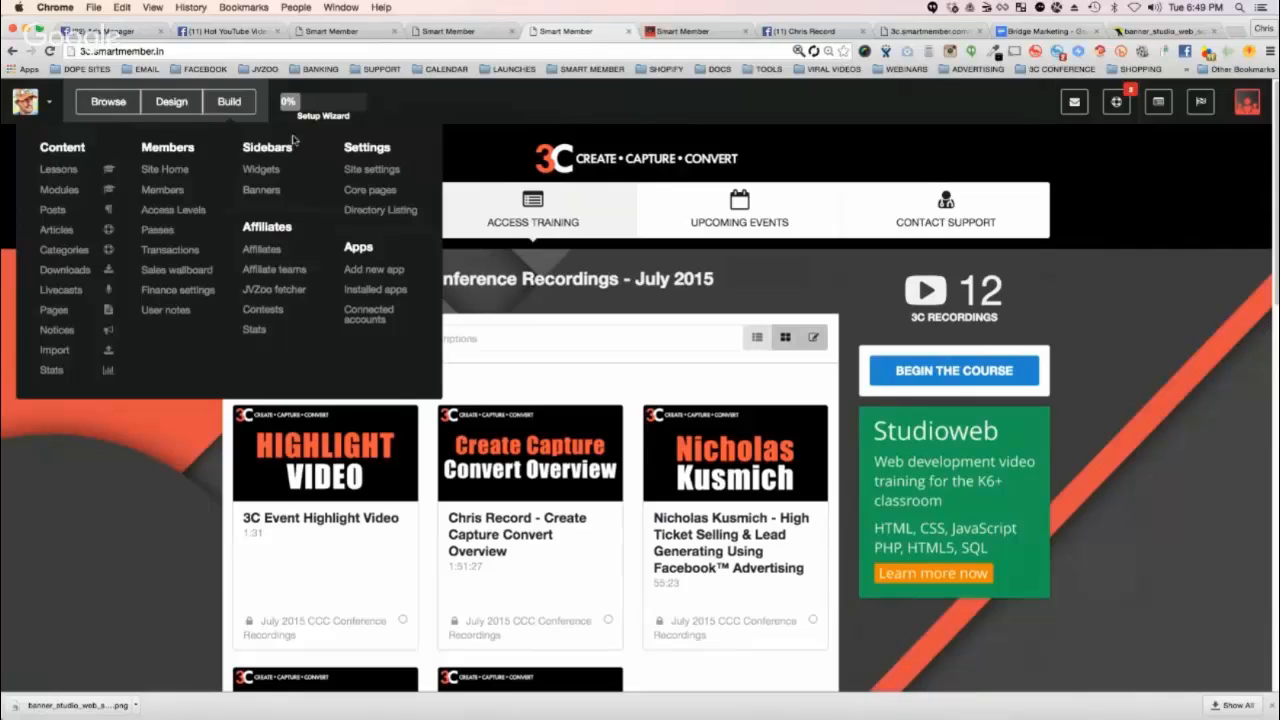
mouse_move(275, 289)
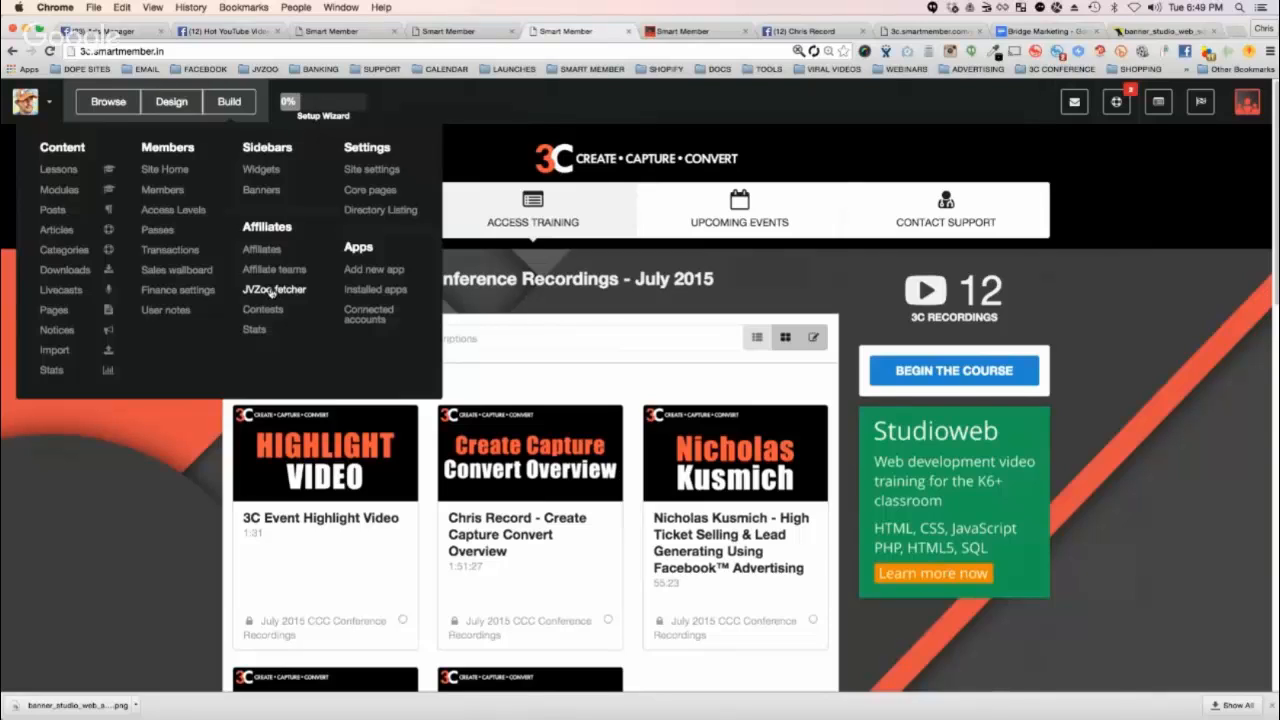
mouse_move(305, 296)
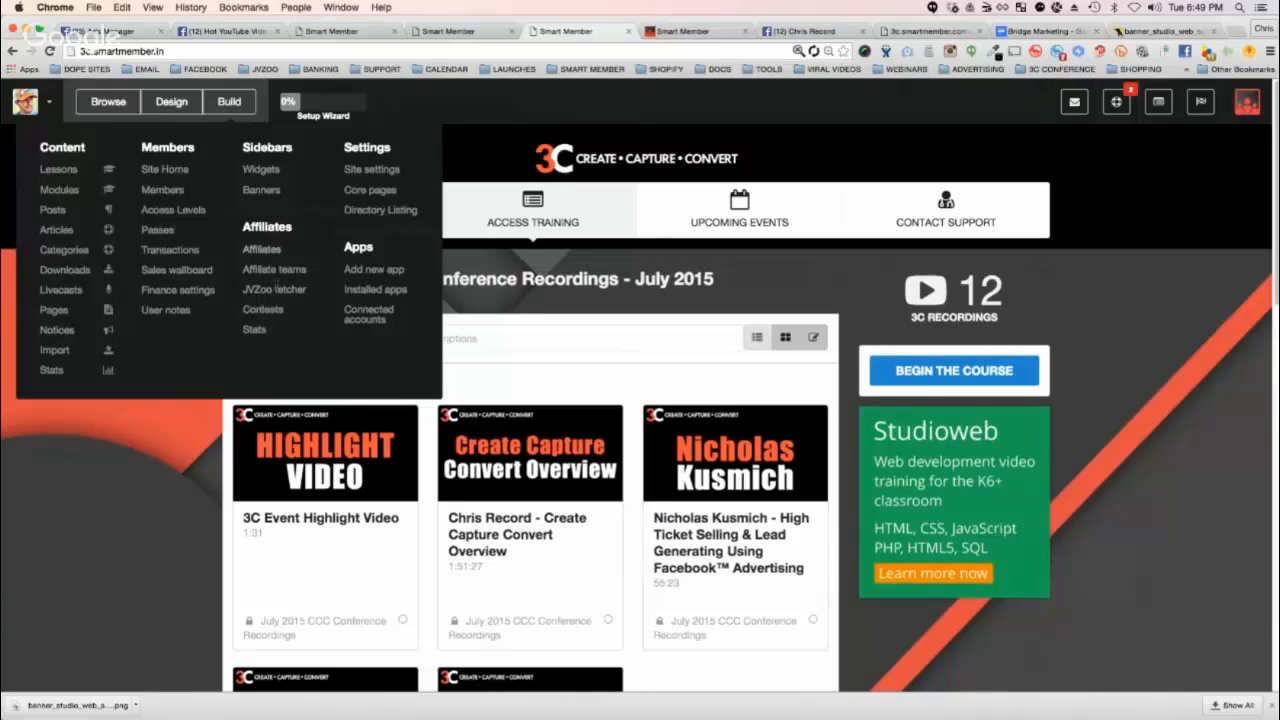
mouse_move(371, 168)
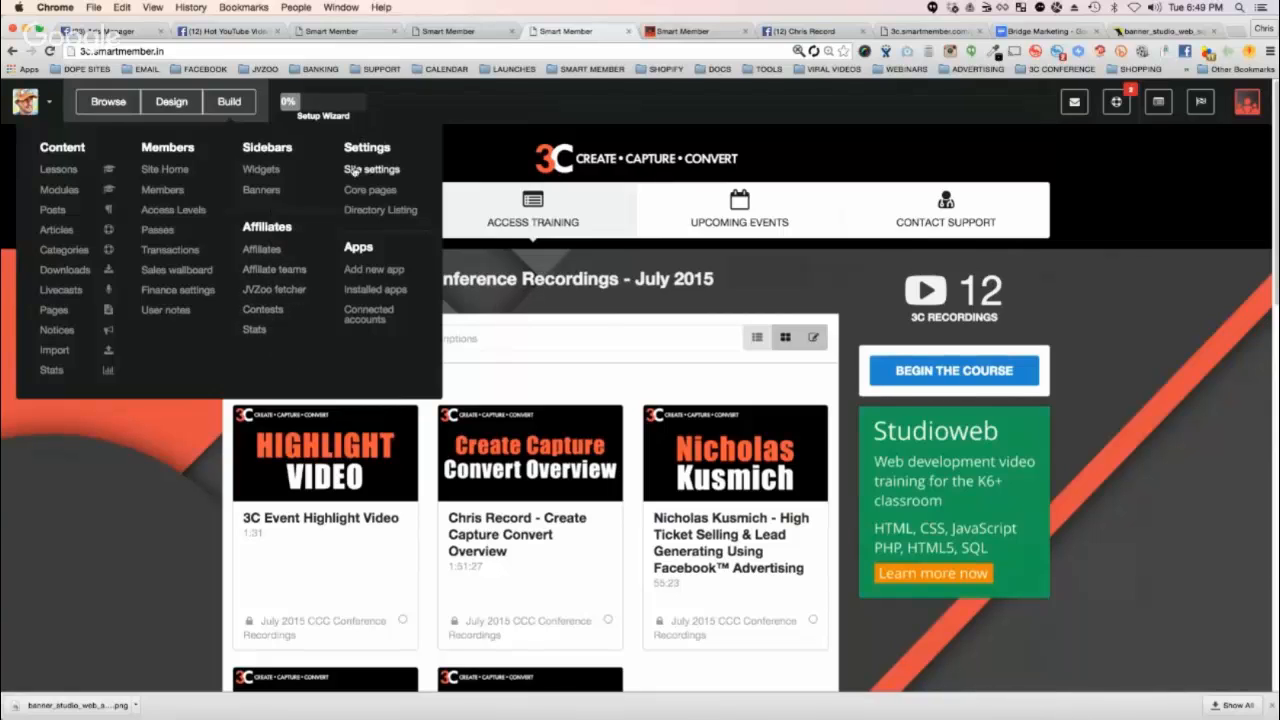
left_click(371, 169)
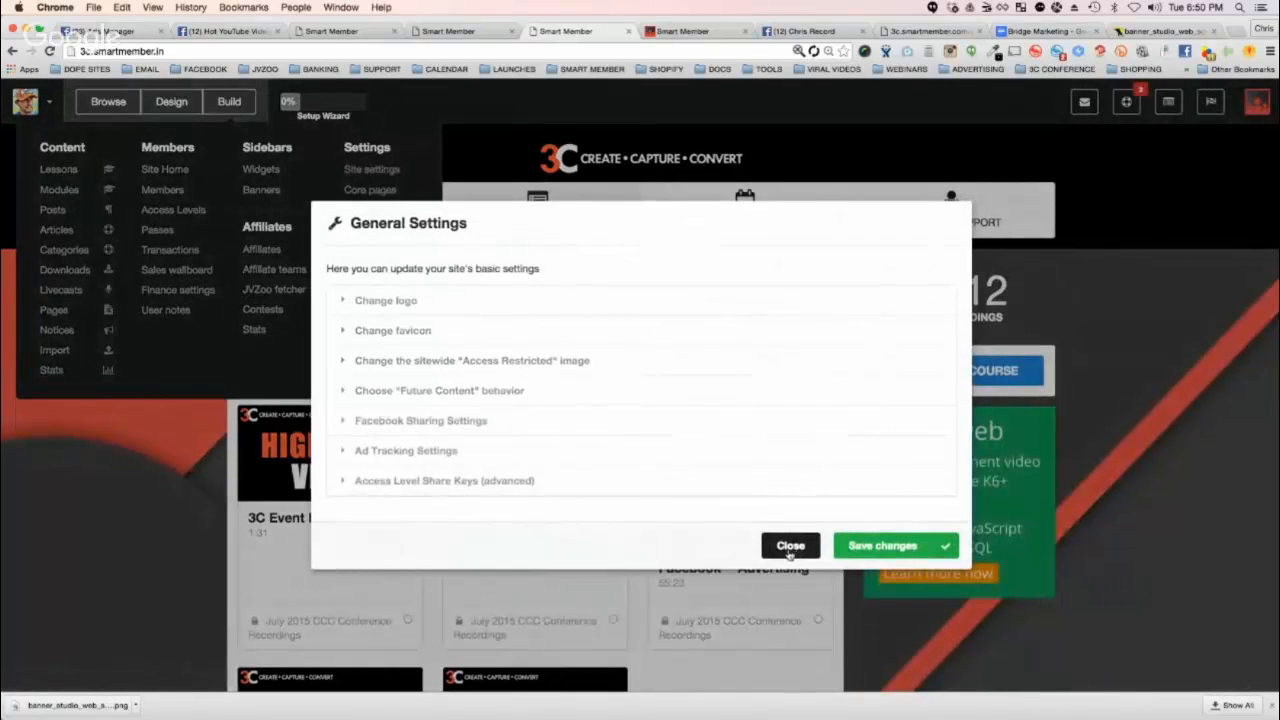
left_click(790, 545)
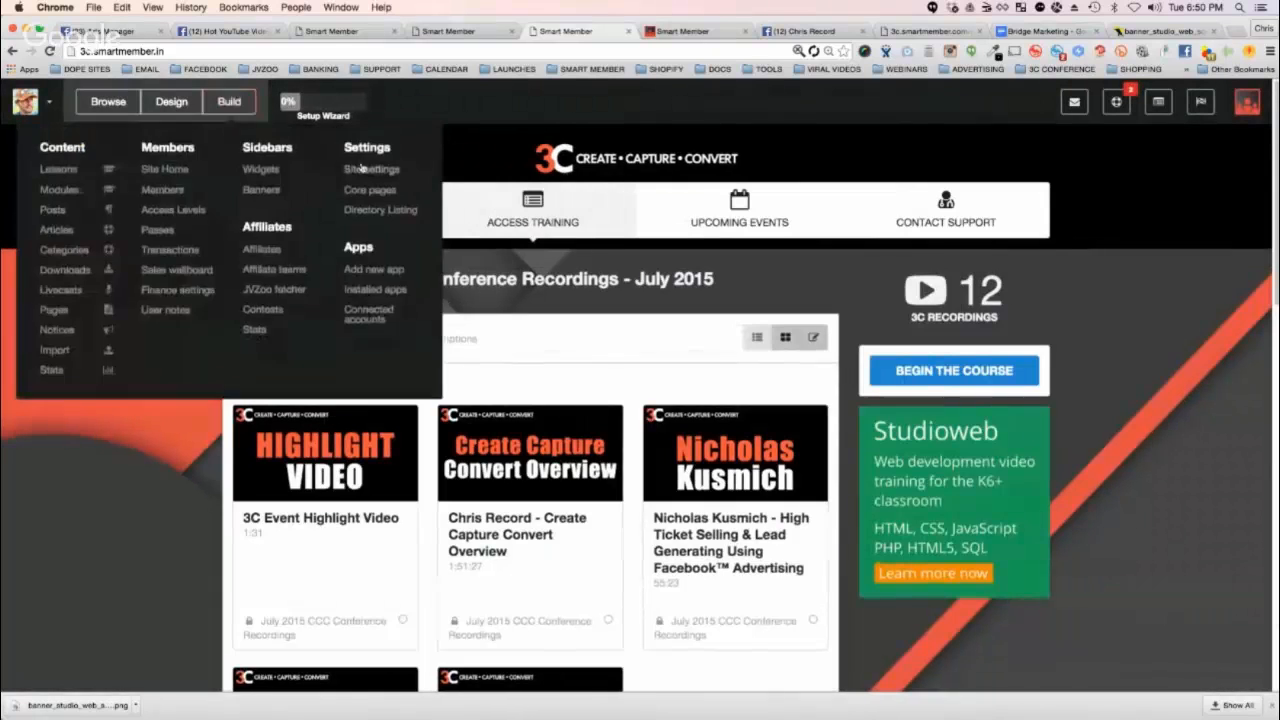
Switch the Syllabus core page from thumbnails to List View and save
left_click(369, 189)
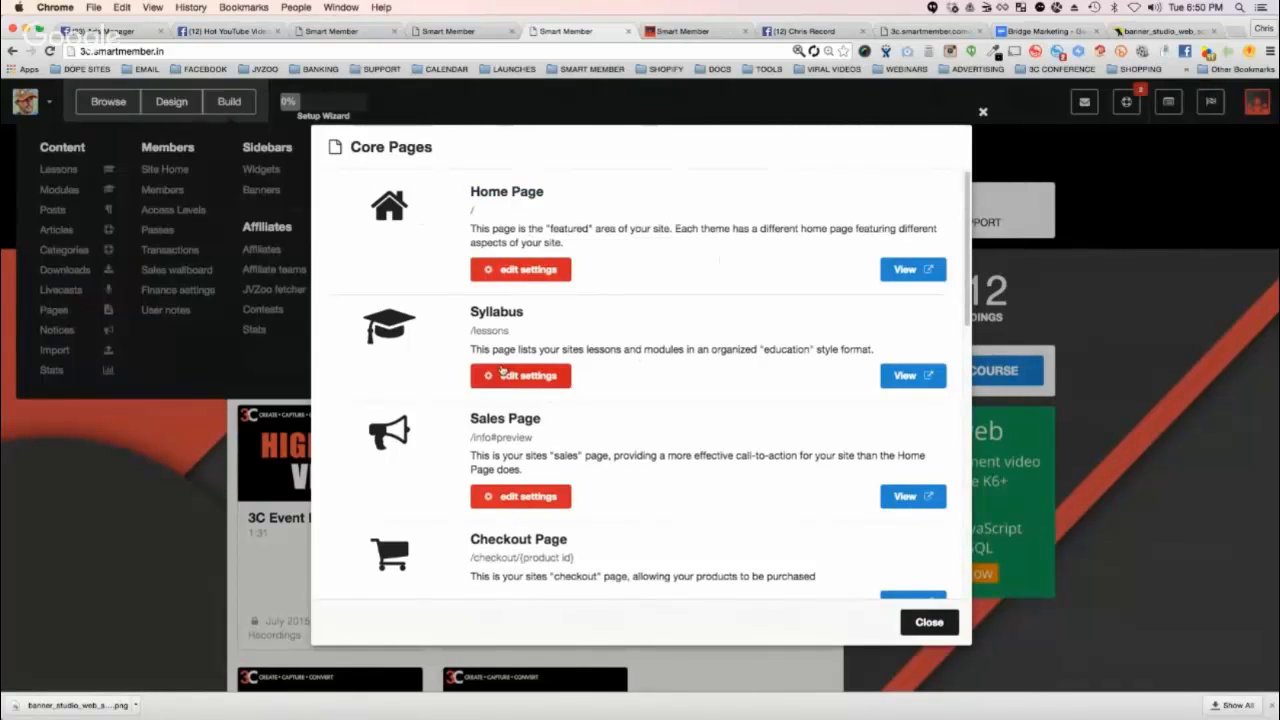
left_click(520, 375)
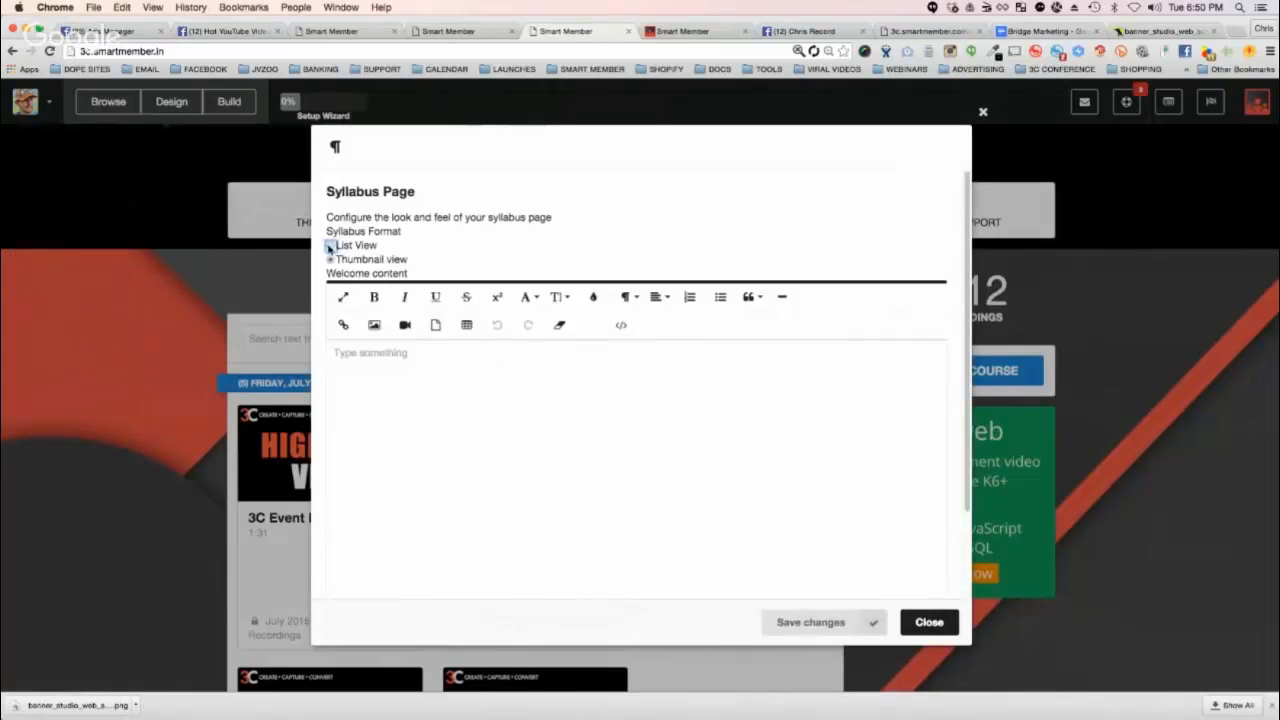
left_click(331, 259)
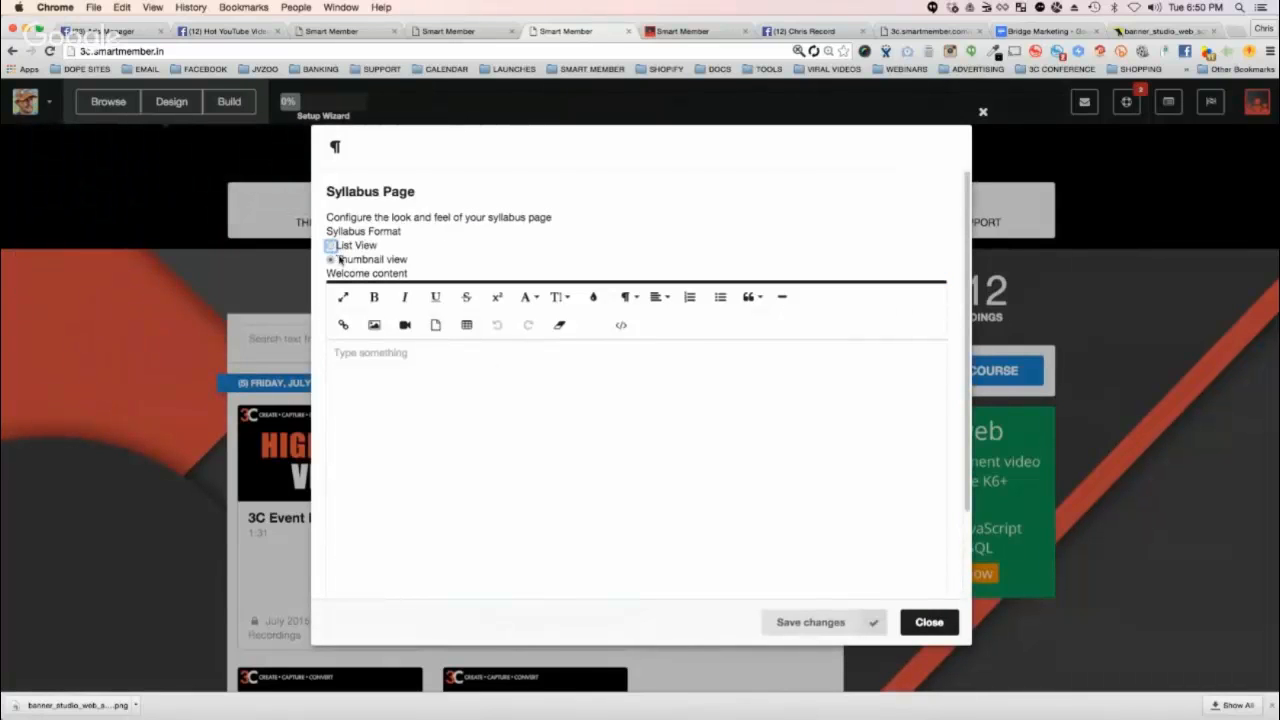
left_click(331, 245)
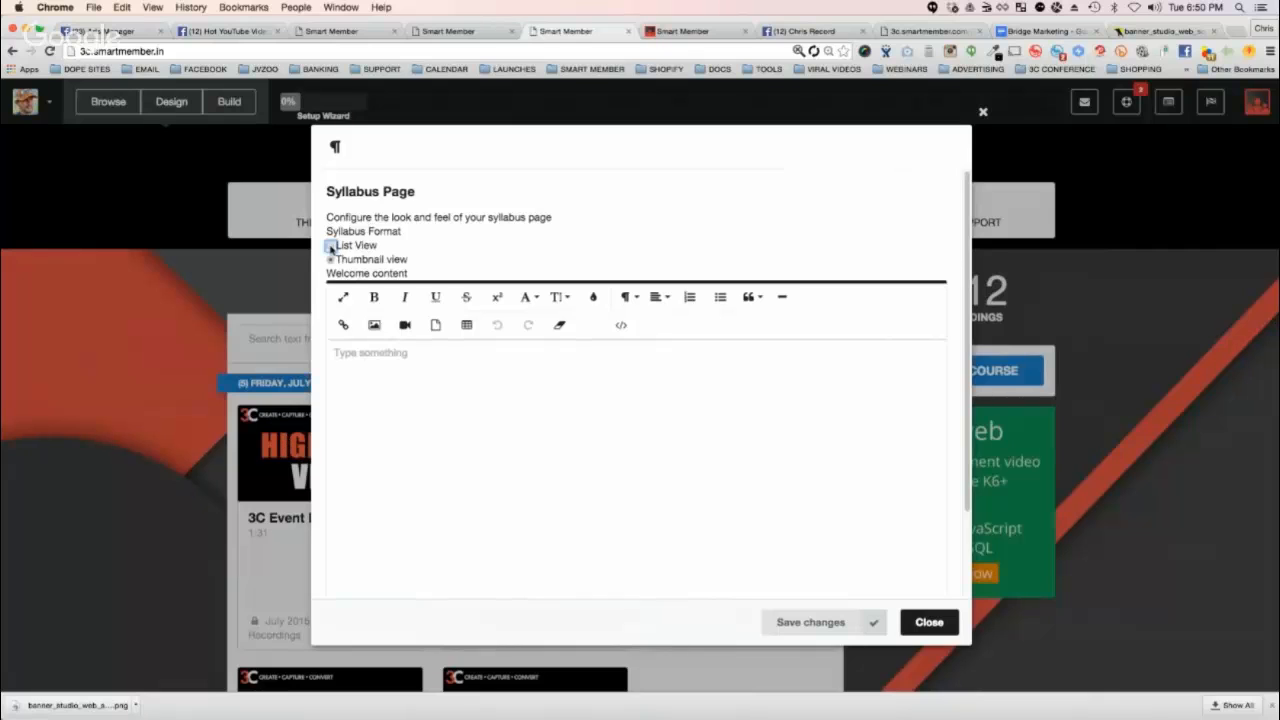
left_click(331, 245)
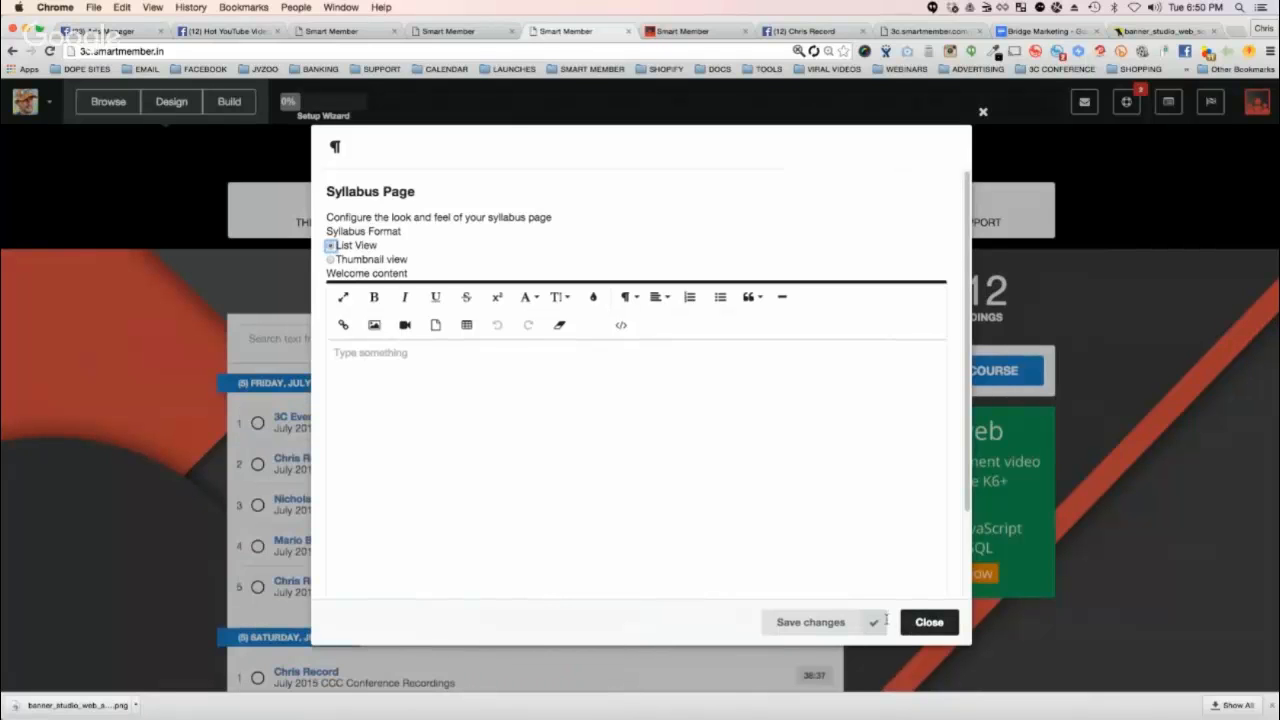
left_click(810, 621)
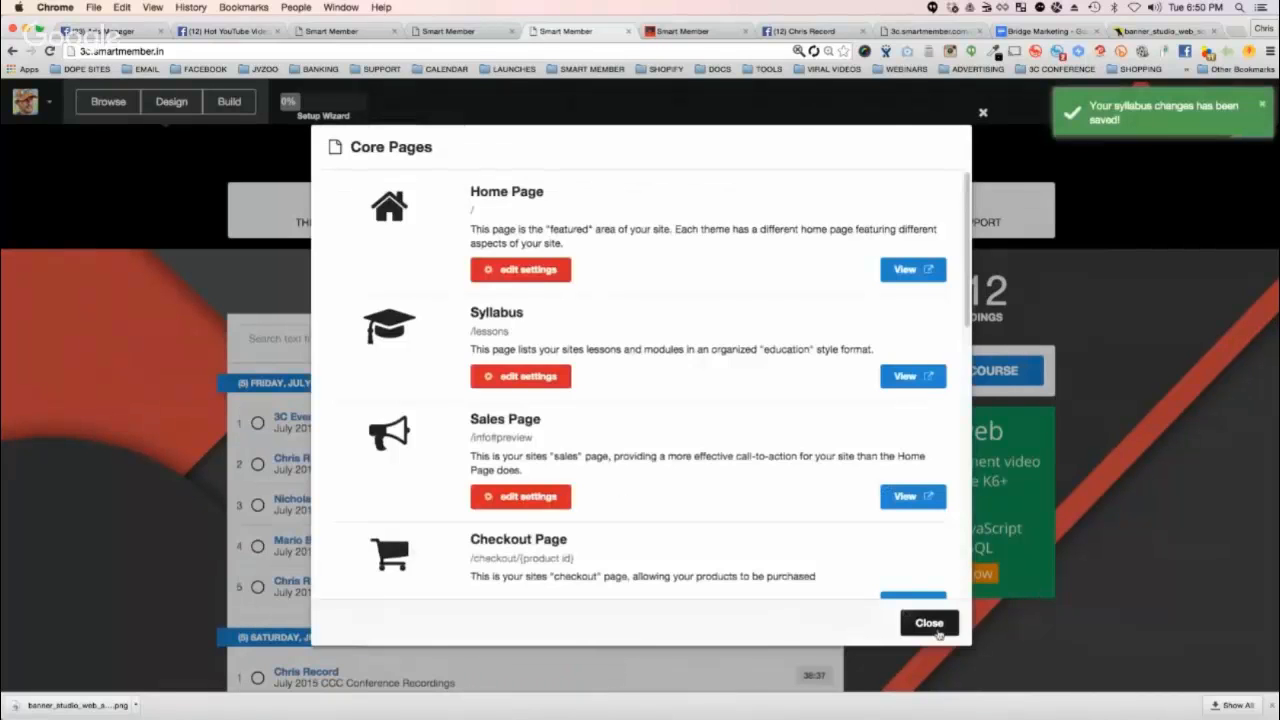
left_click(928, 622)
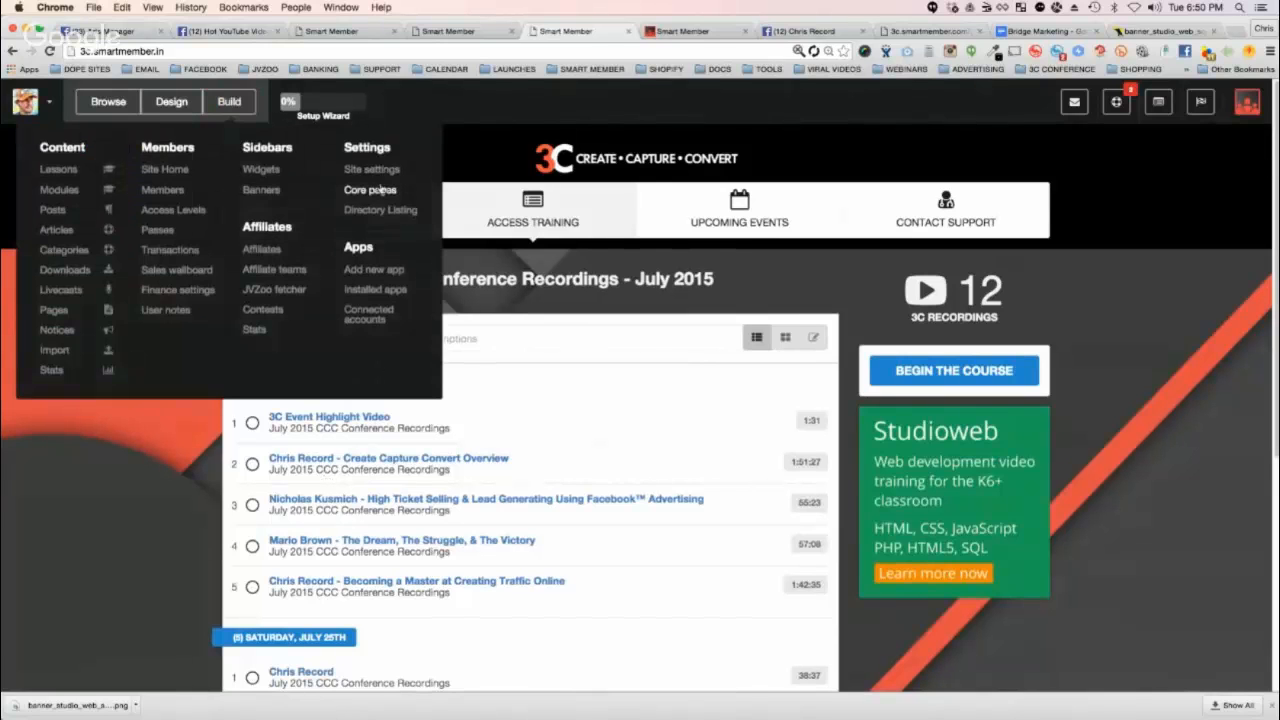
Restore Syllabus Thumbnail view and save the message 'WELCOME TO ALL THE NEW MEMBERS!'
left_click(370, 189)
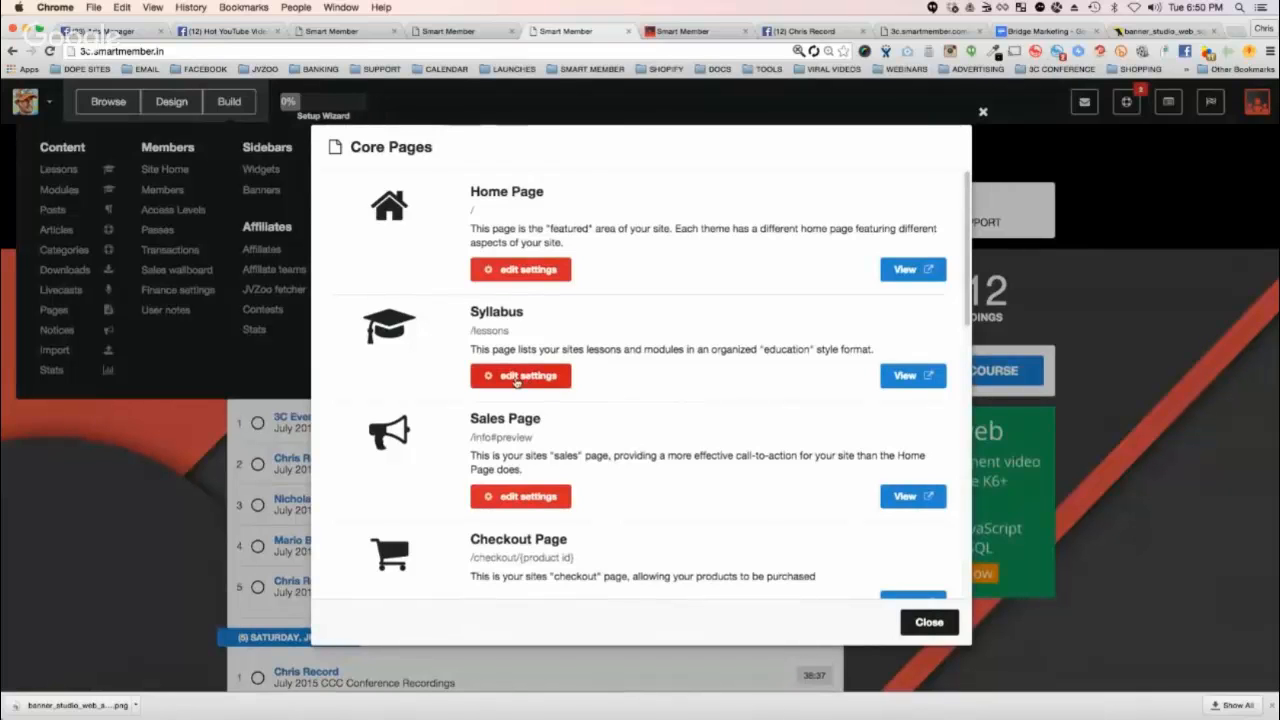
left_click(520, 375)
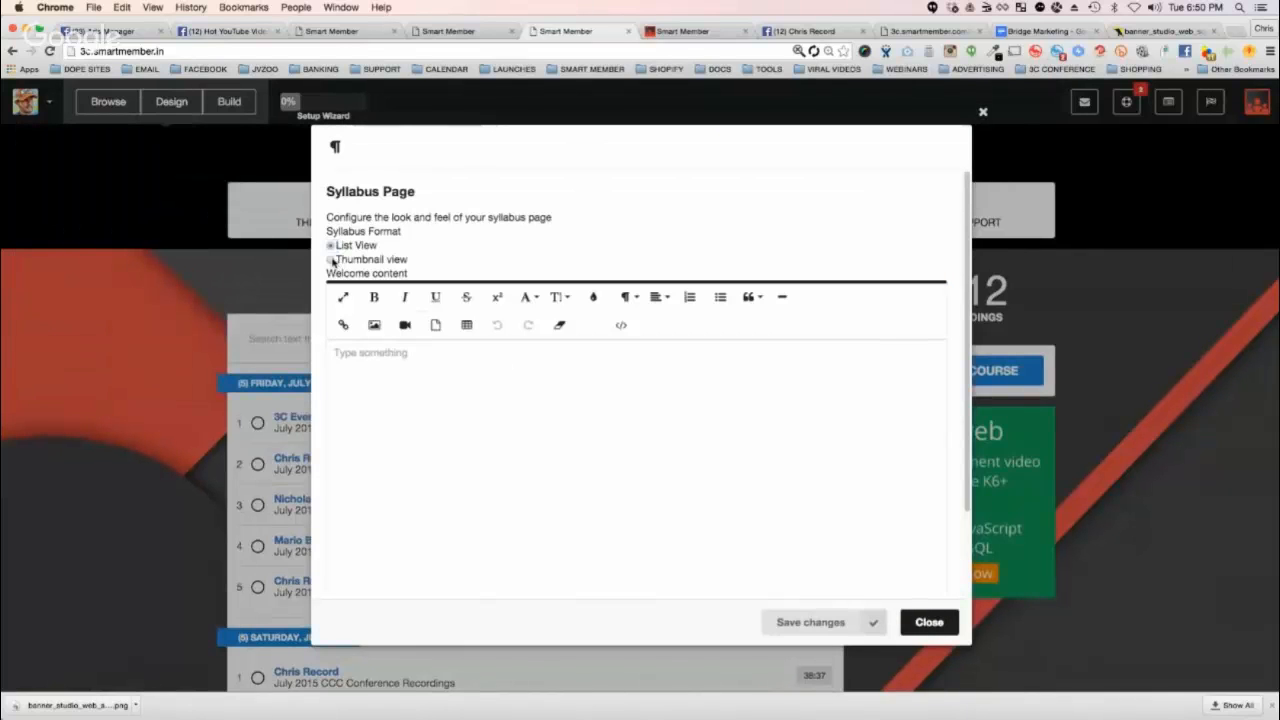
left_click(330, 259)
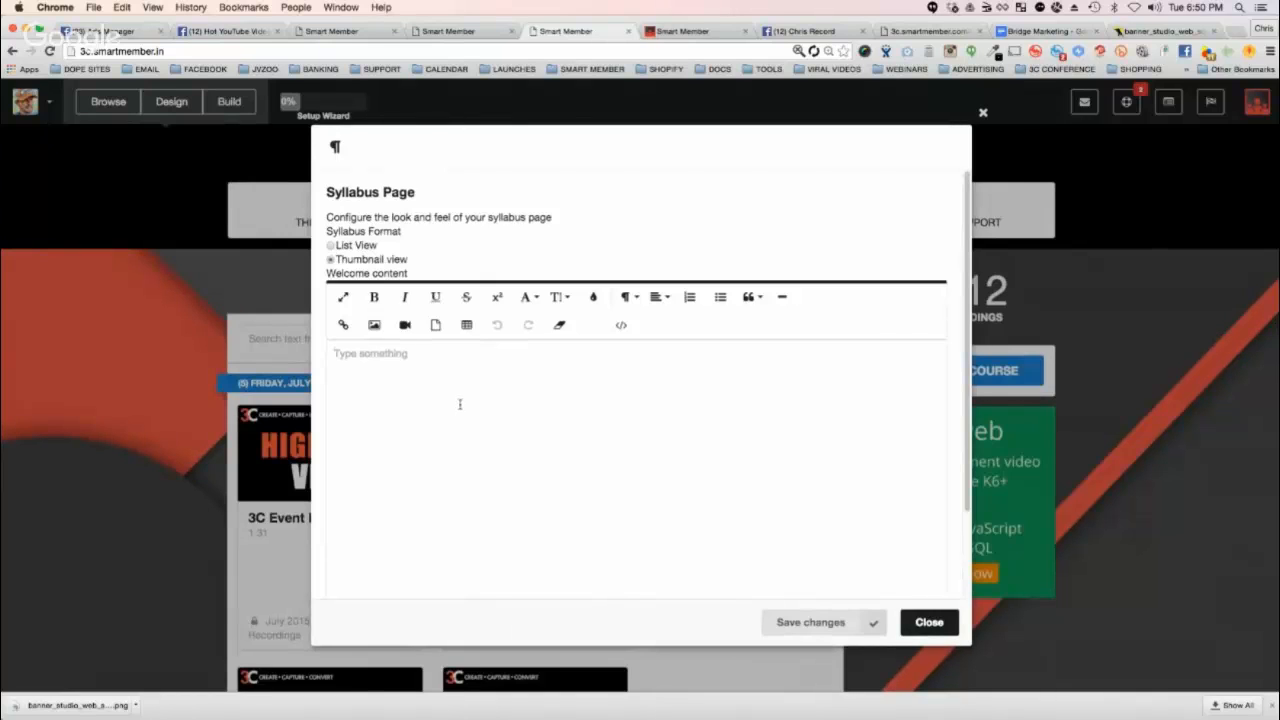
left_click(370, 353)
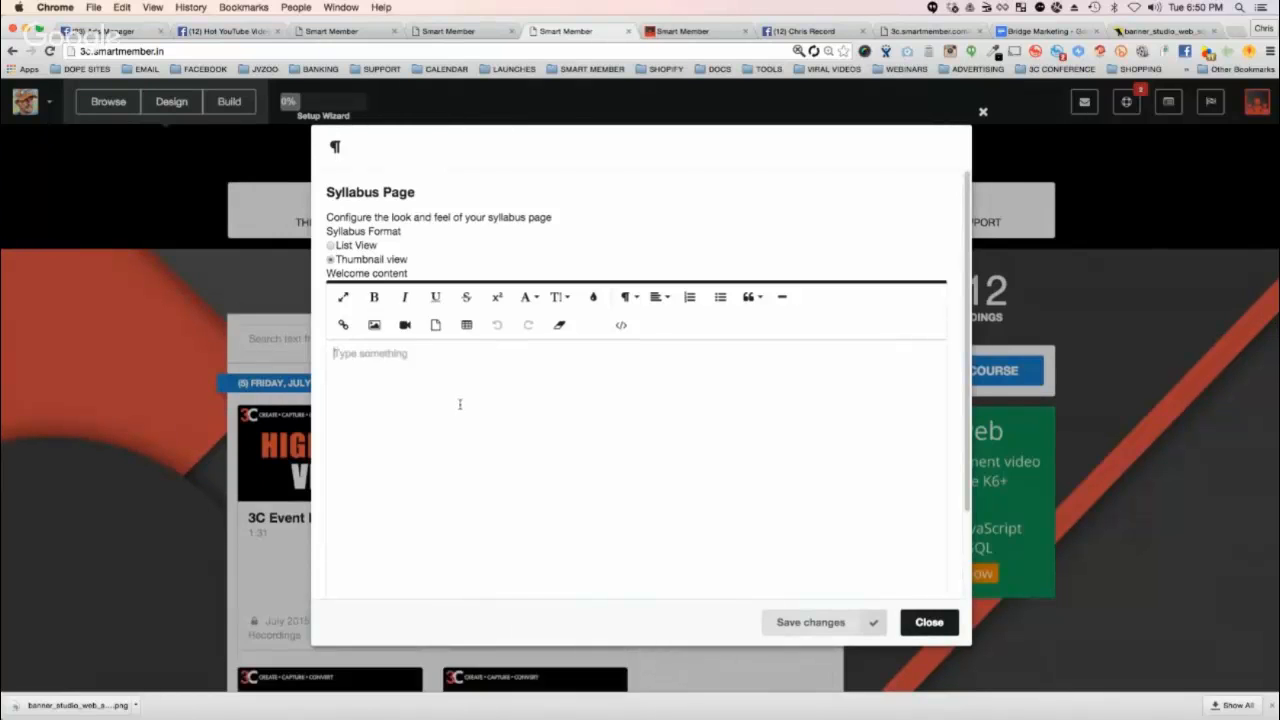
type("WELCOME TO ALL THE NEW")
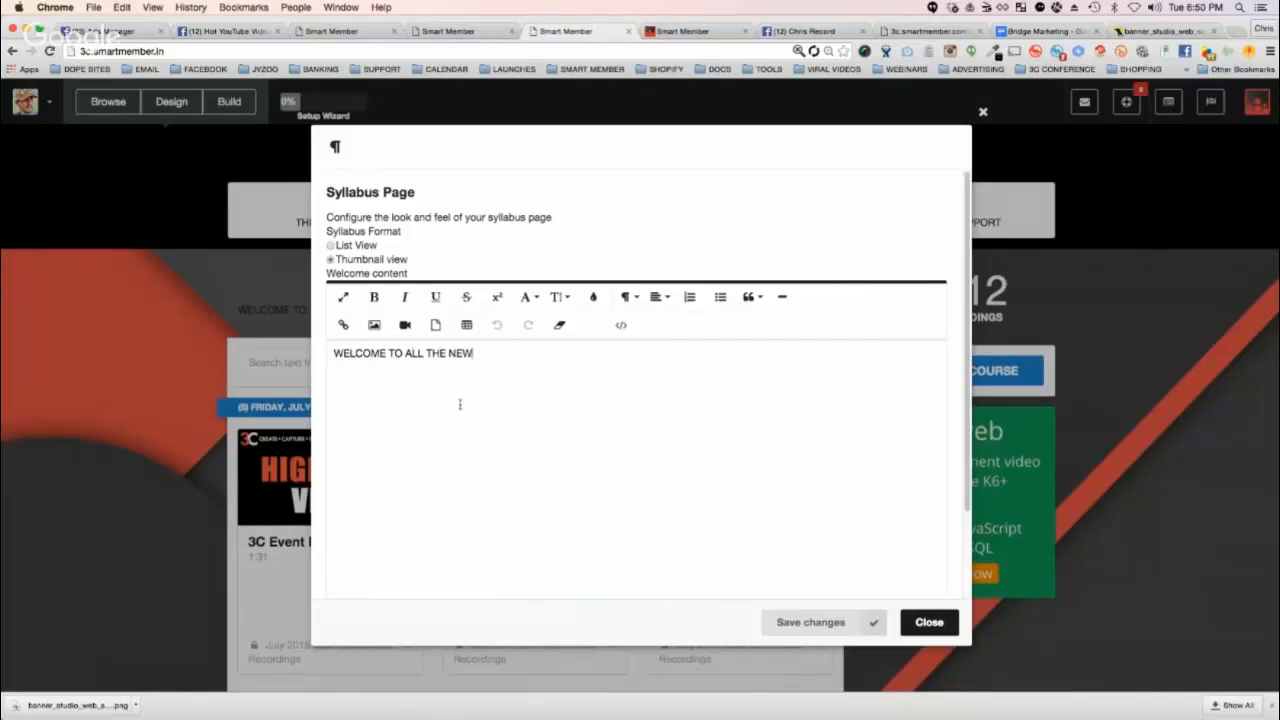
type("MEMBERS")
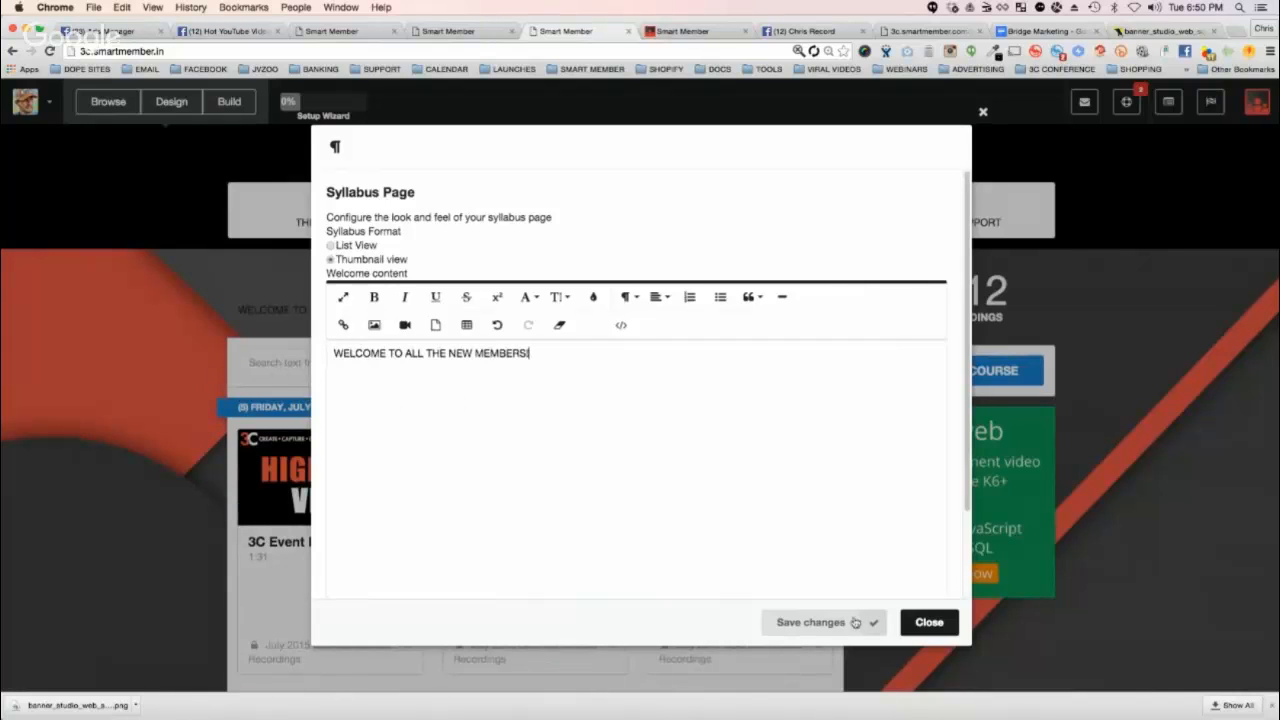
left_click(810, 622)
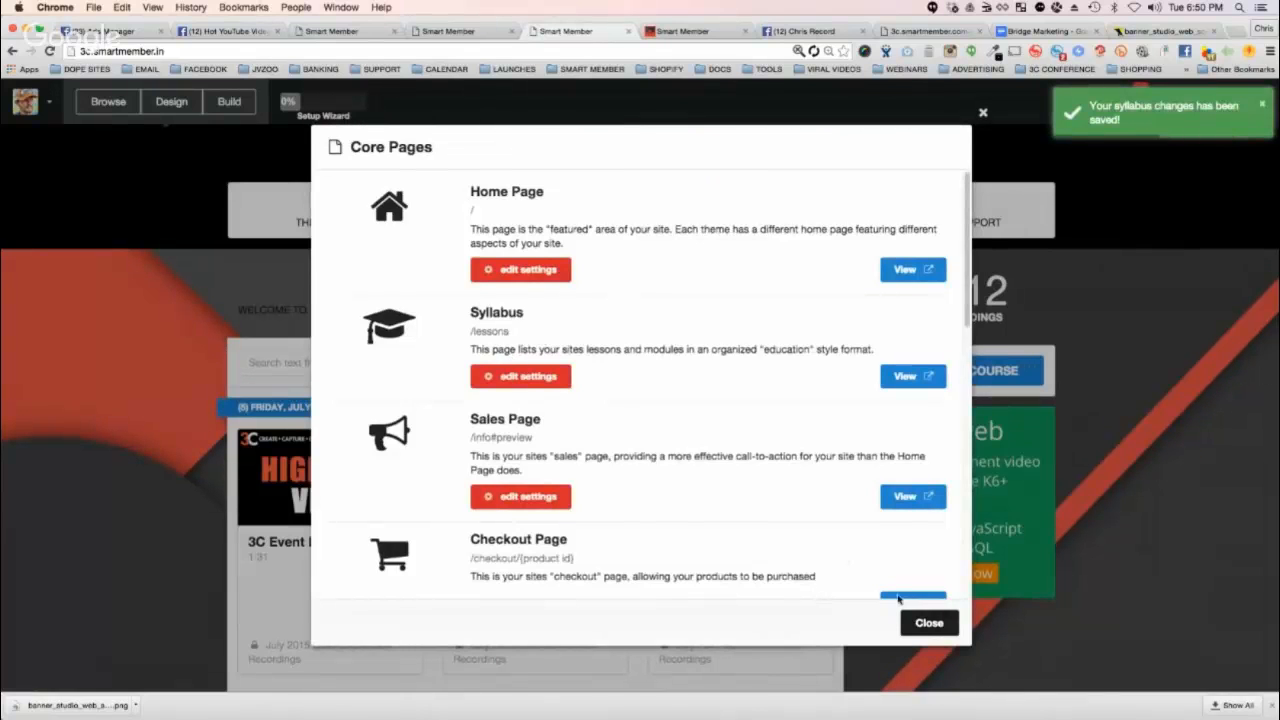
View the live syllabus with its welcome message, then reopen and close Syllabus settings
left_click(928, 622)
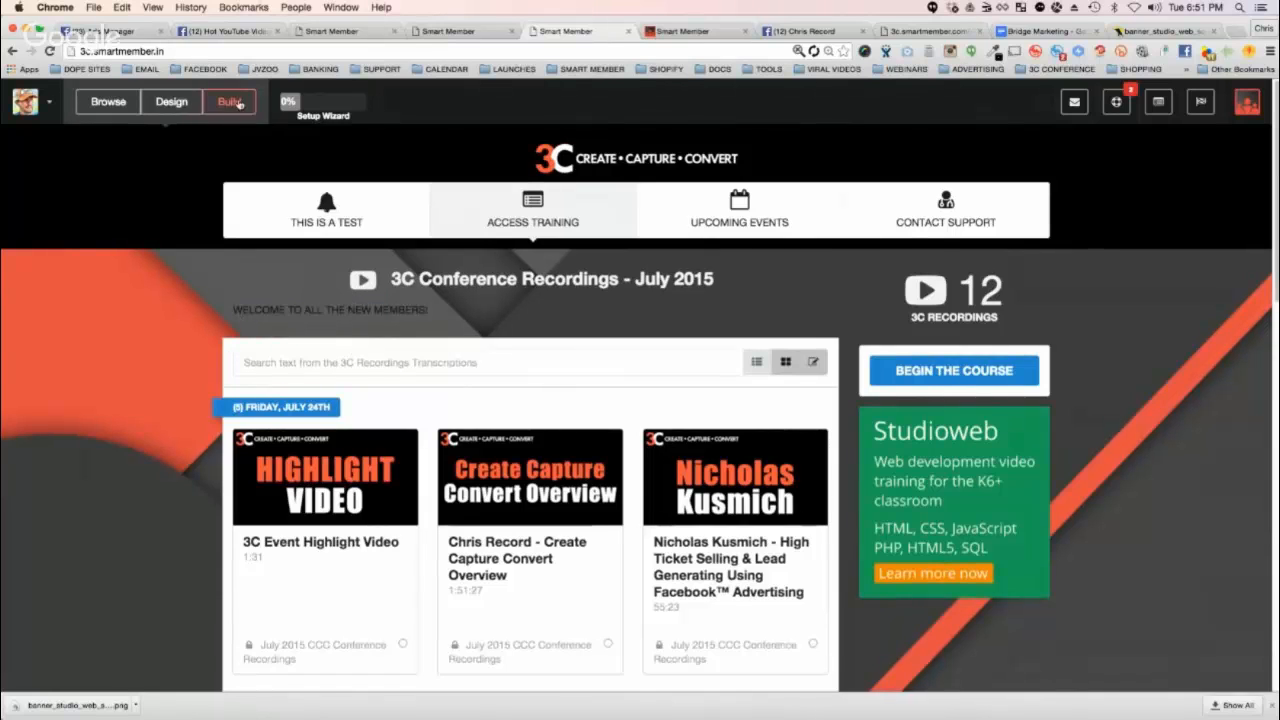
left_click(229, 101)
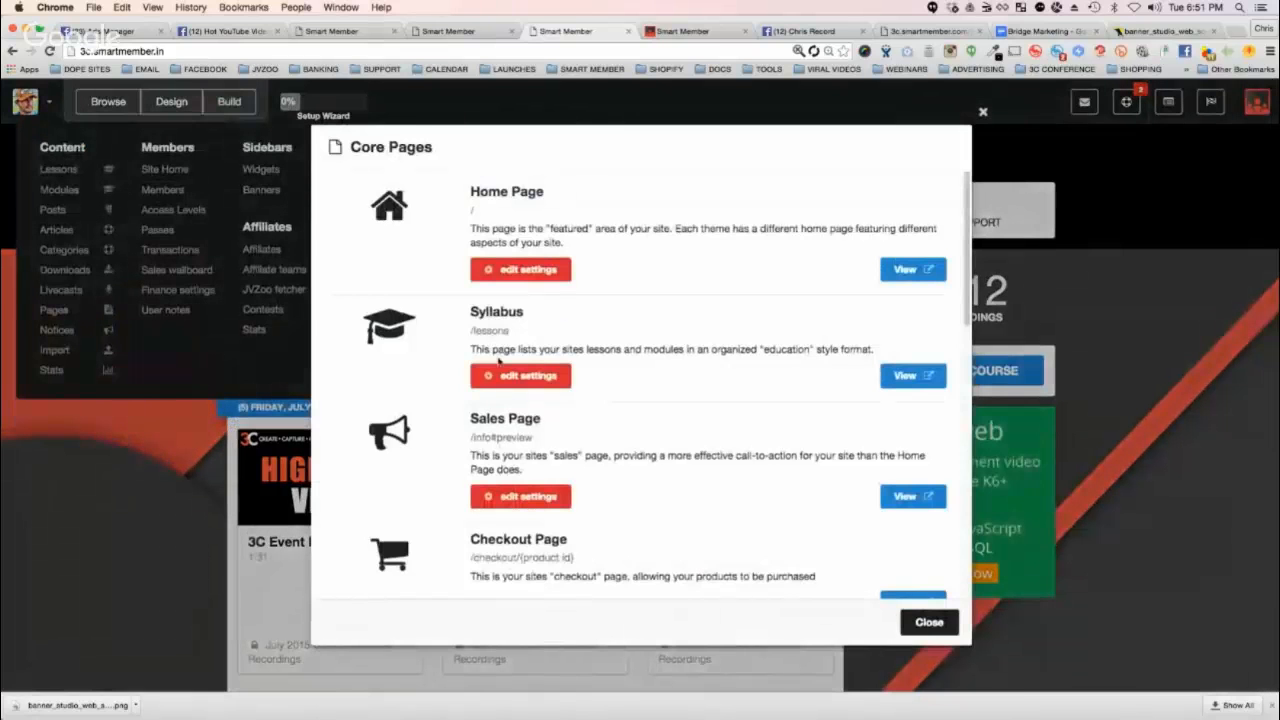
left_click(520, 375)
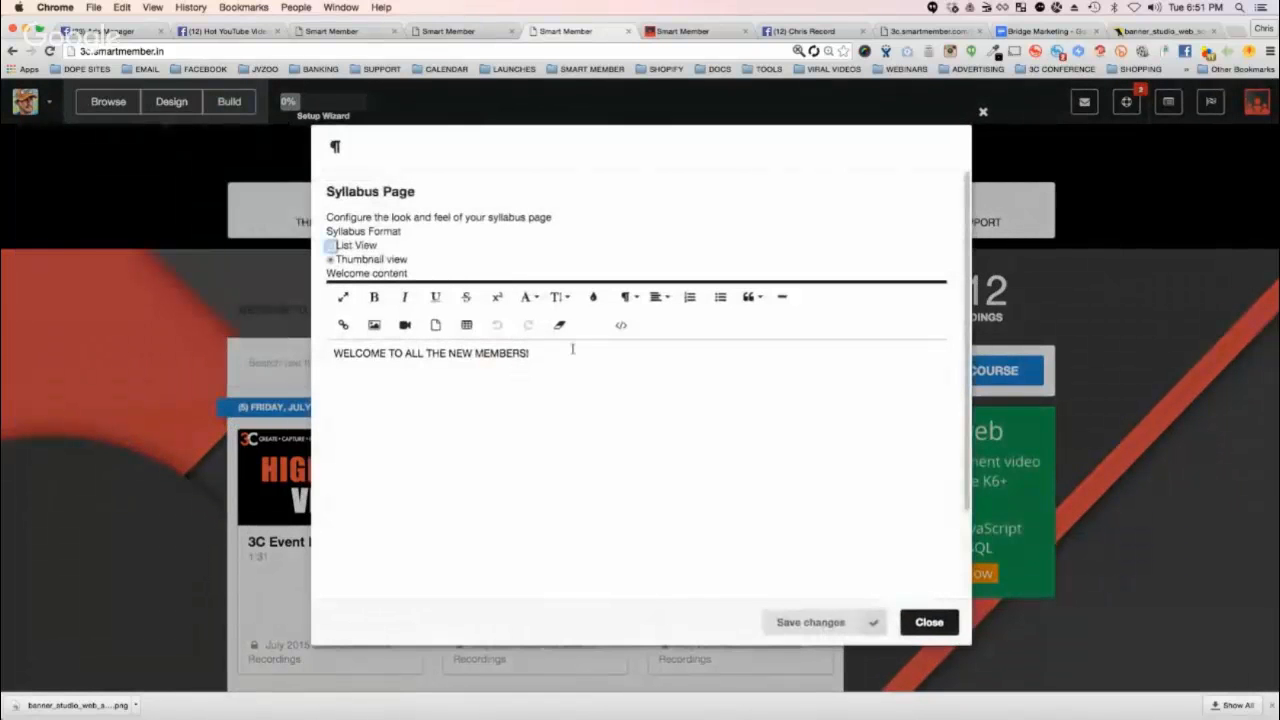
left_click(927, 621)
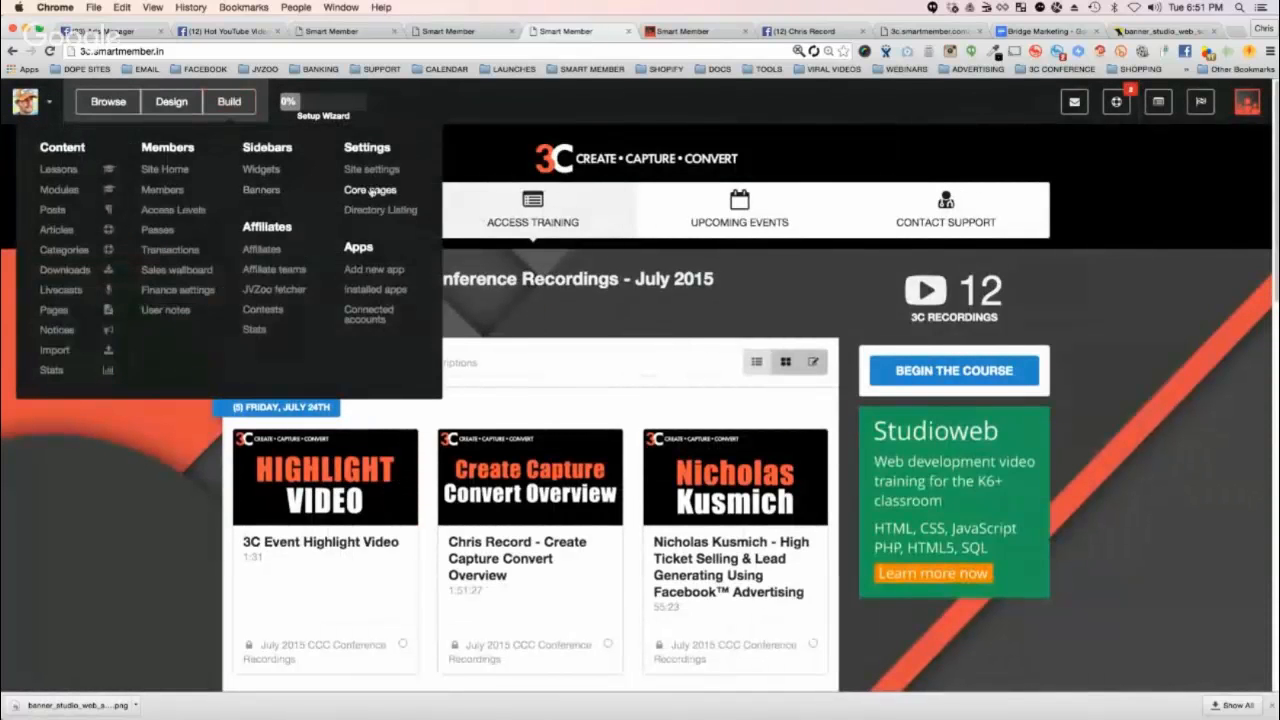
Make 'WELCOME TO ALL THE NEW MEMBERS!' a large bold heading and save
left_click(369, 189)
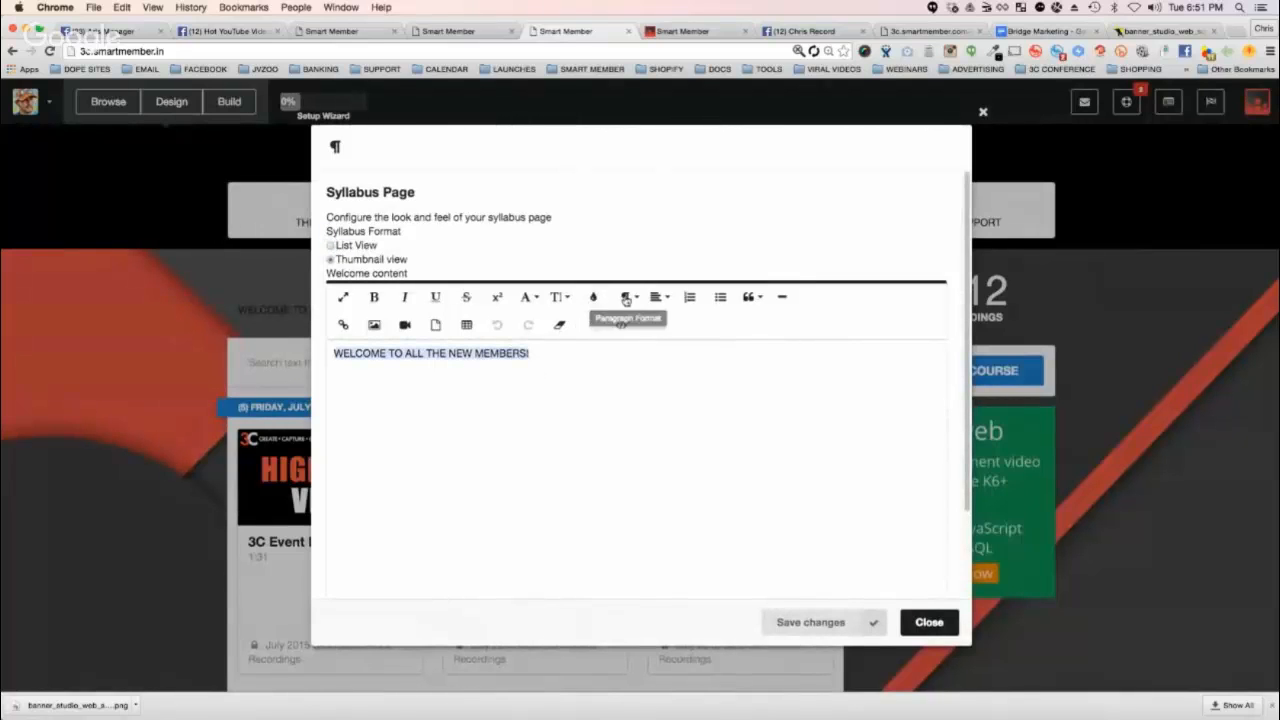
left_click(374, 297)
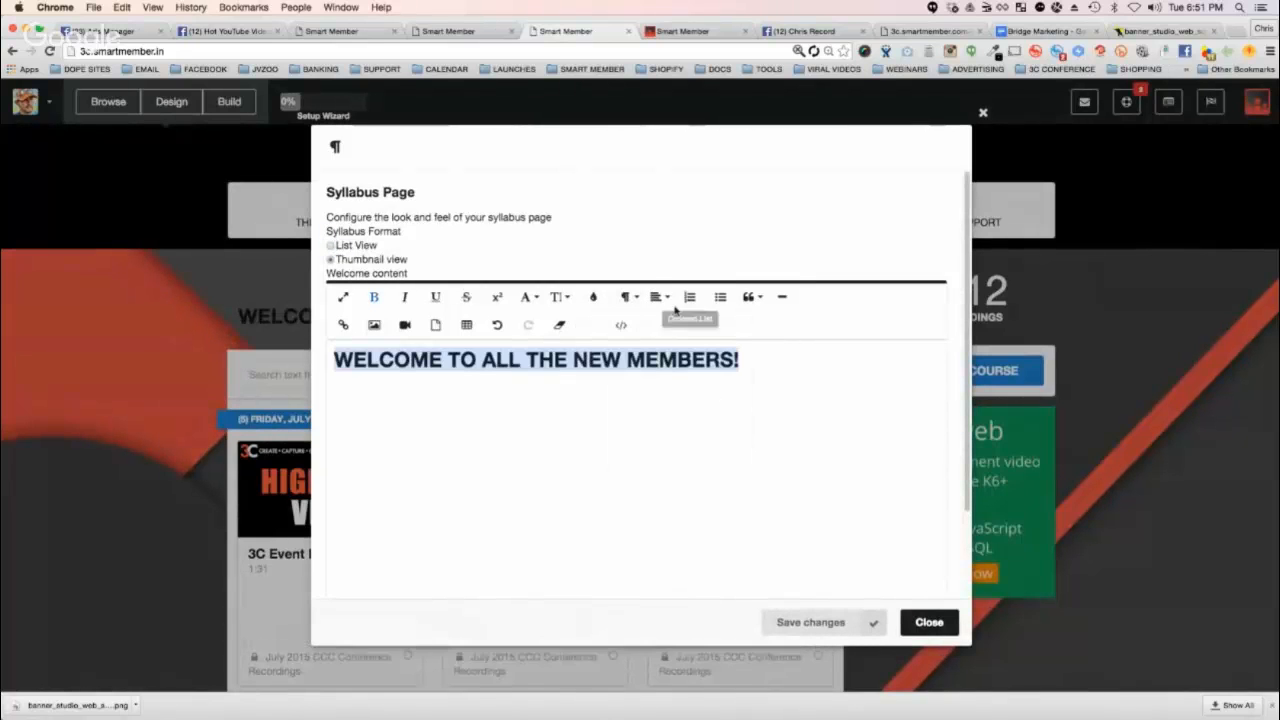
left_click(658, 296)
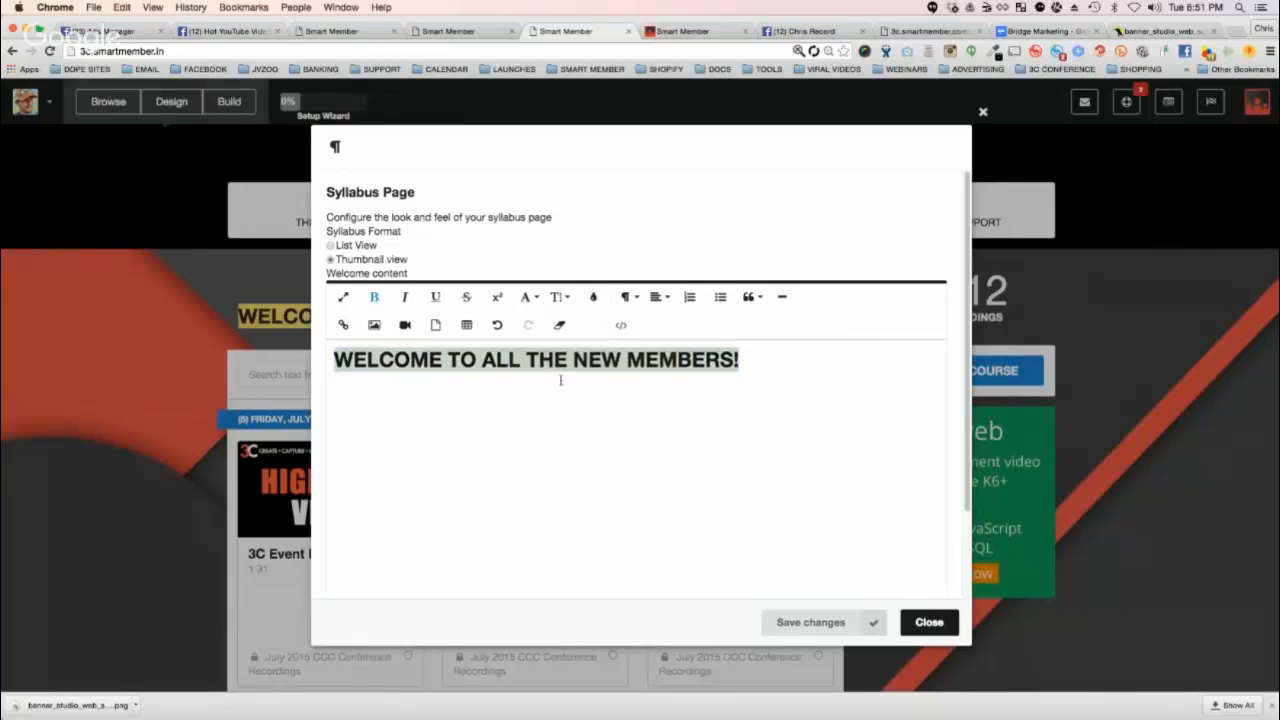
mouse_move(558, 296)
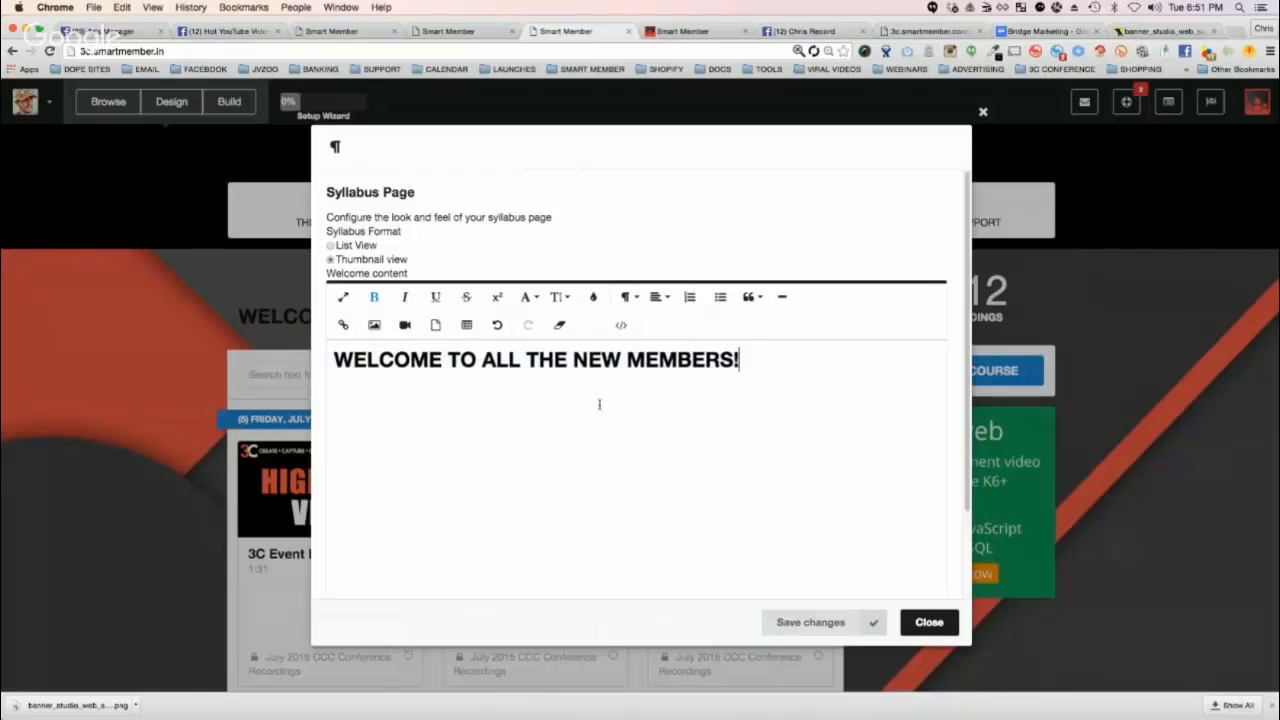
left_click(592, 297)
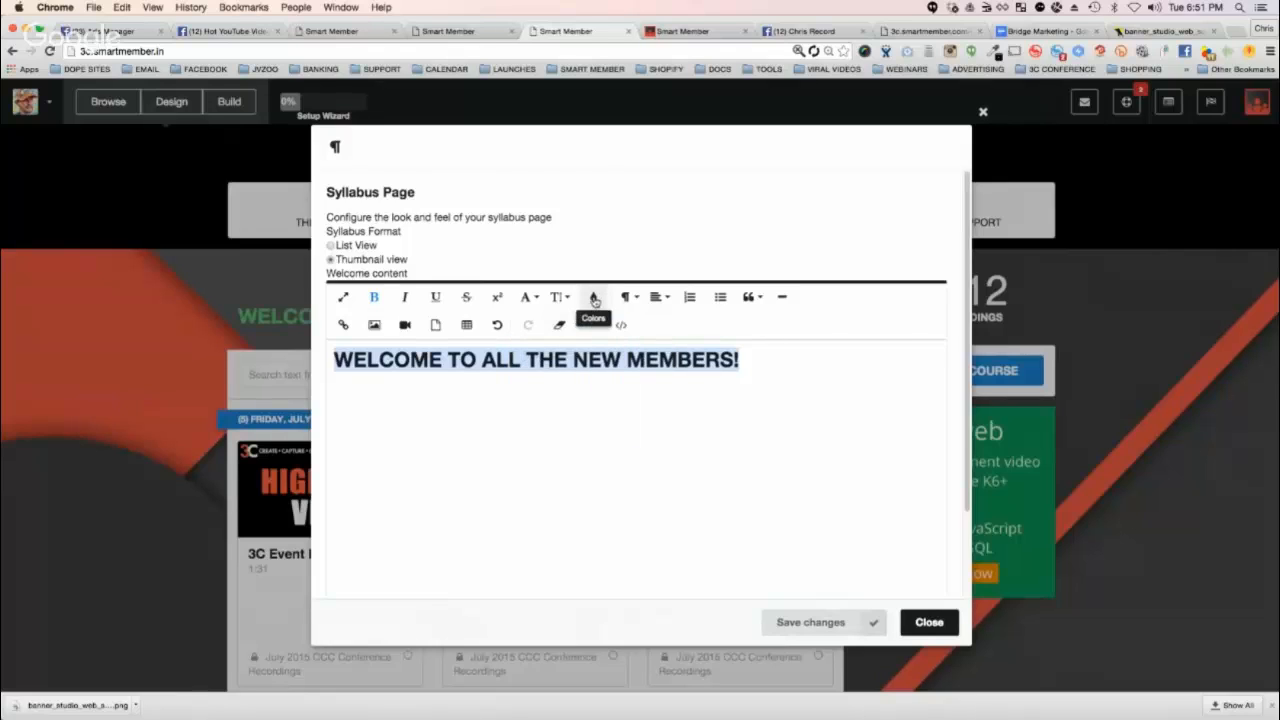
left_click(593, 297)
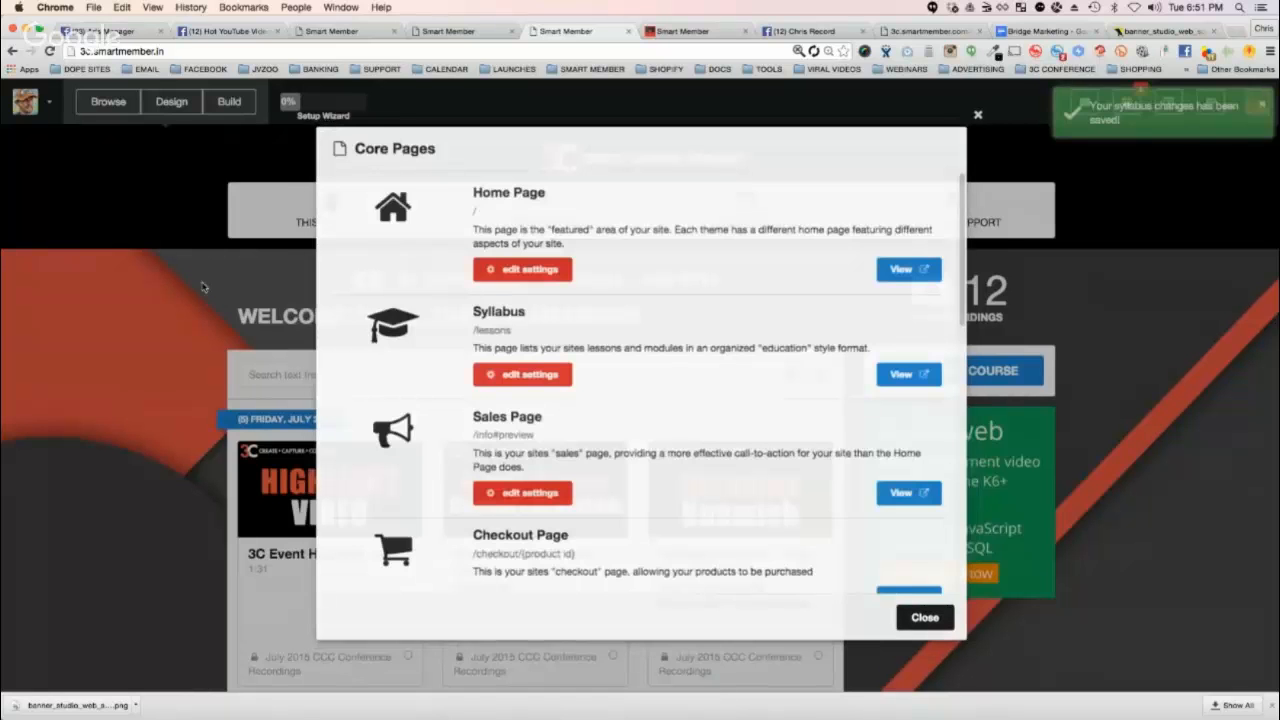
Reopen Core Pages and review the Sales Page builder settings, closing without changes
left_click(924, 617)
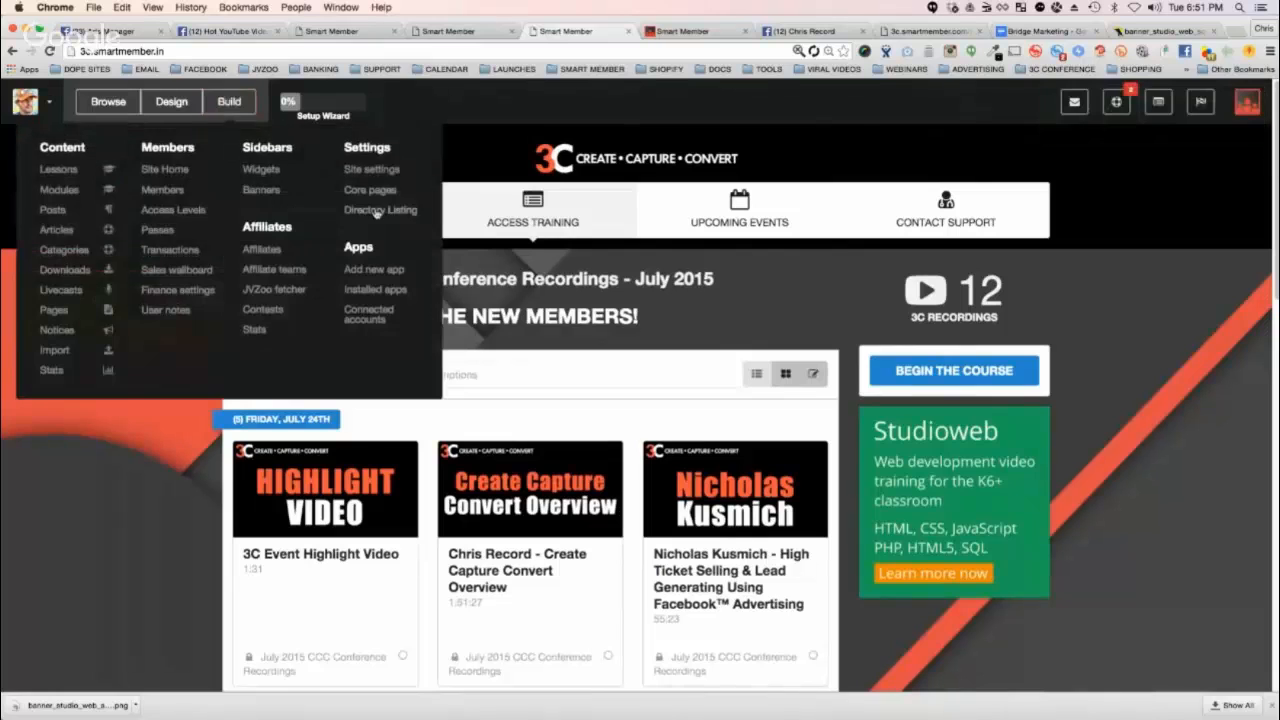
left_click(369, 189)
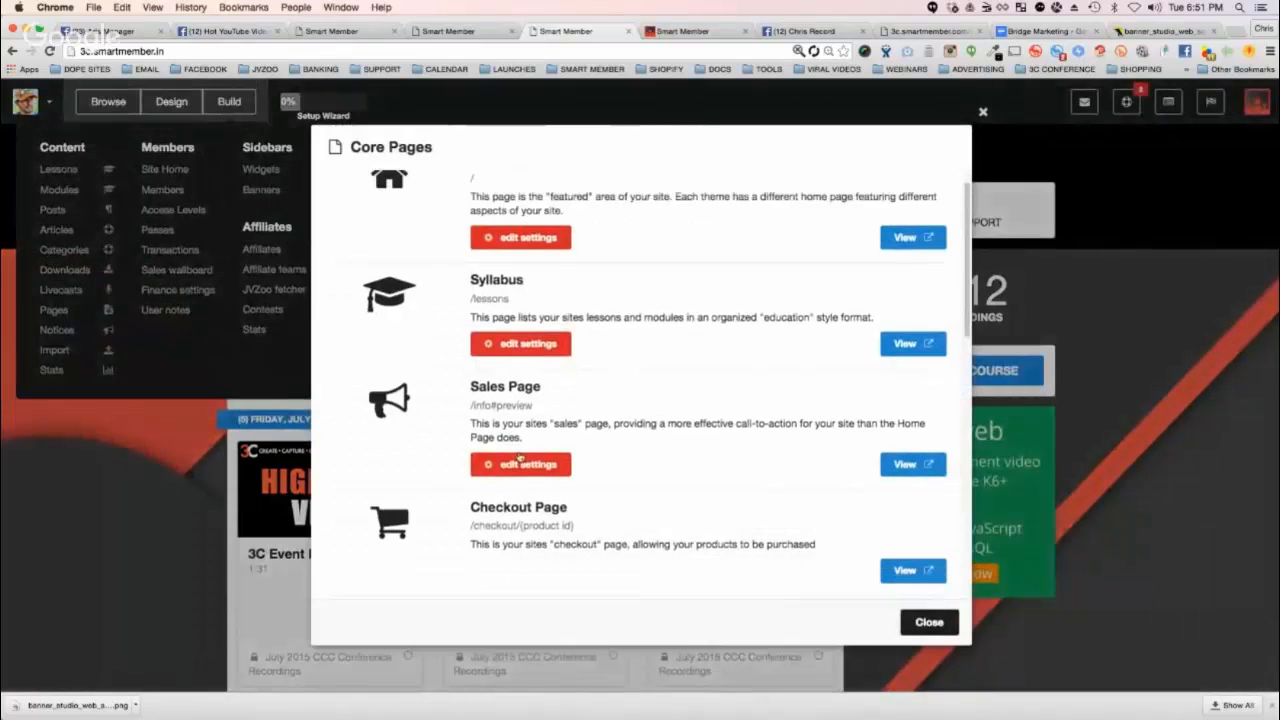
scroll("down", 3)
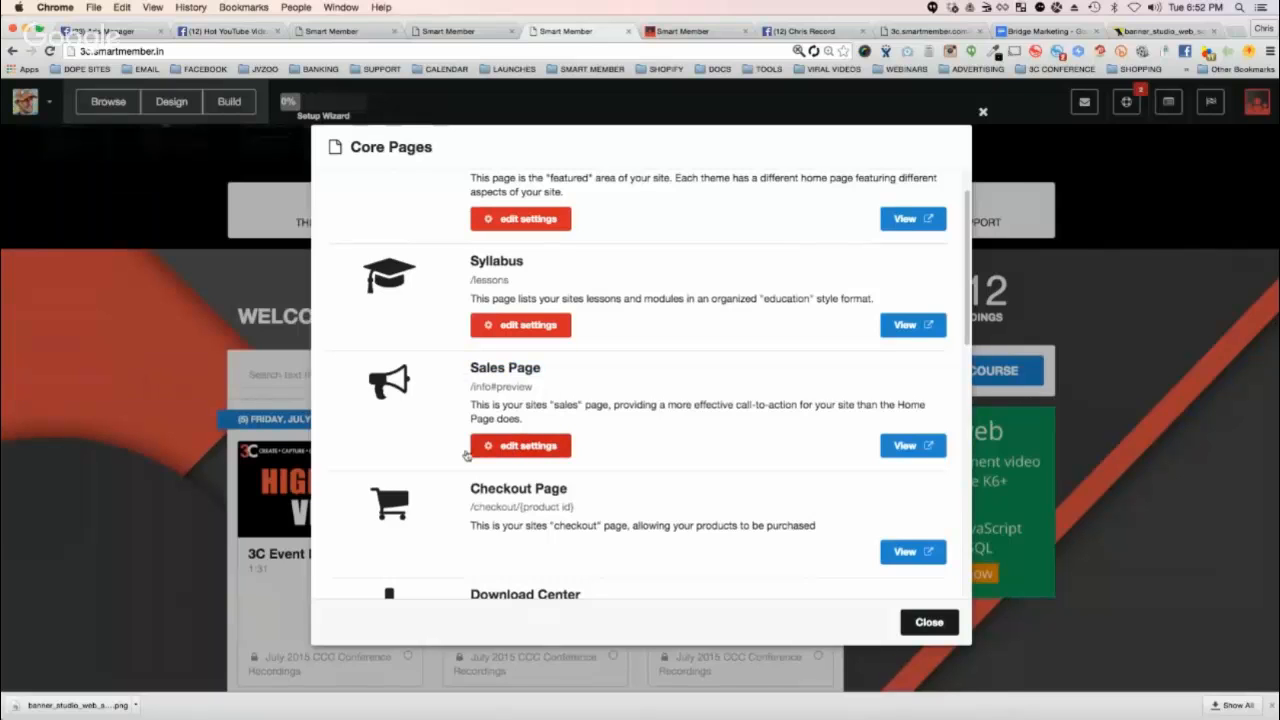
left_click(520, 445)
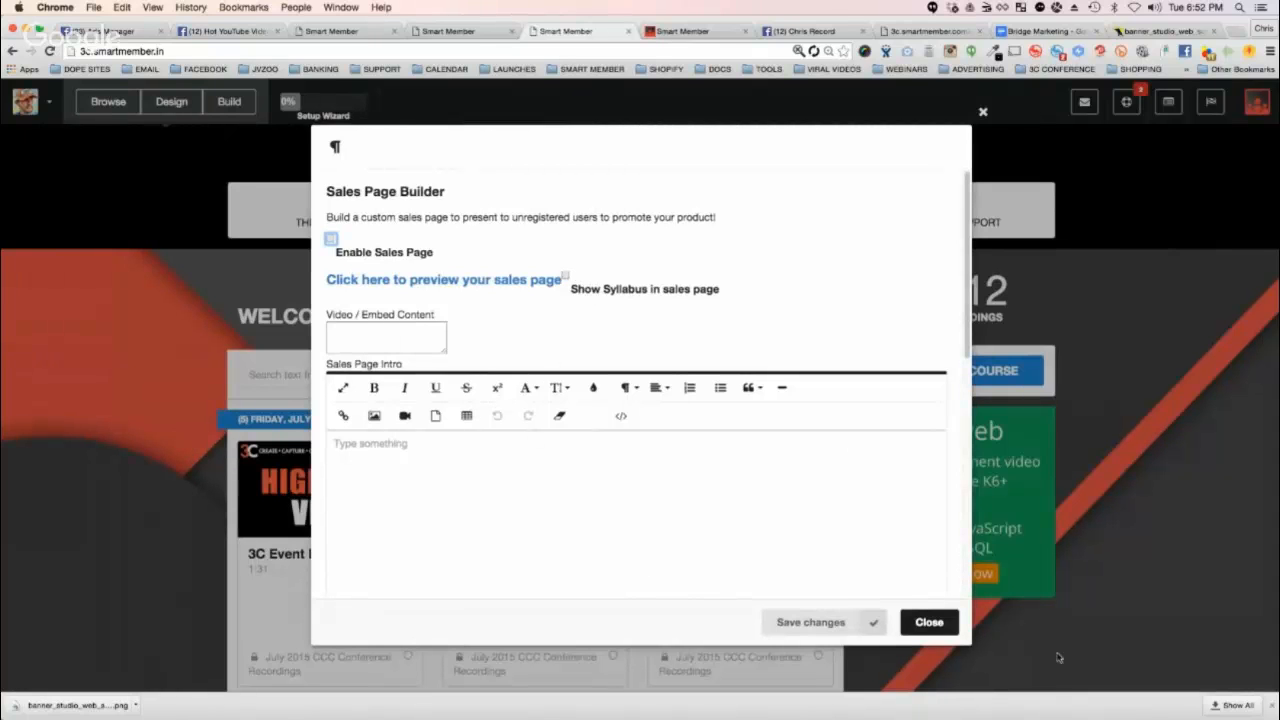
left_click(927, 621)
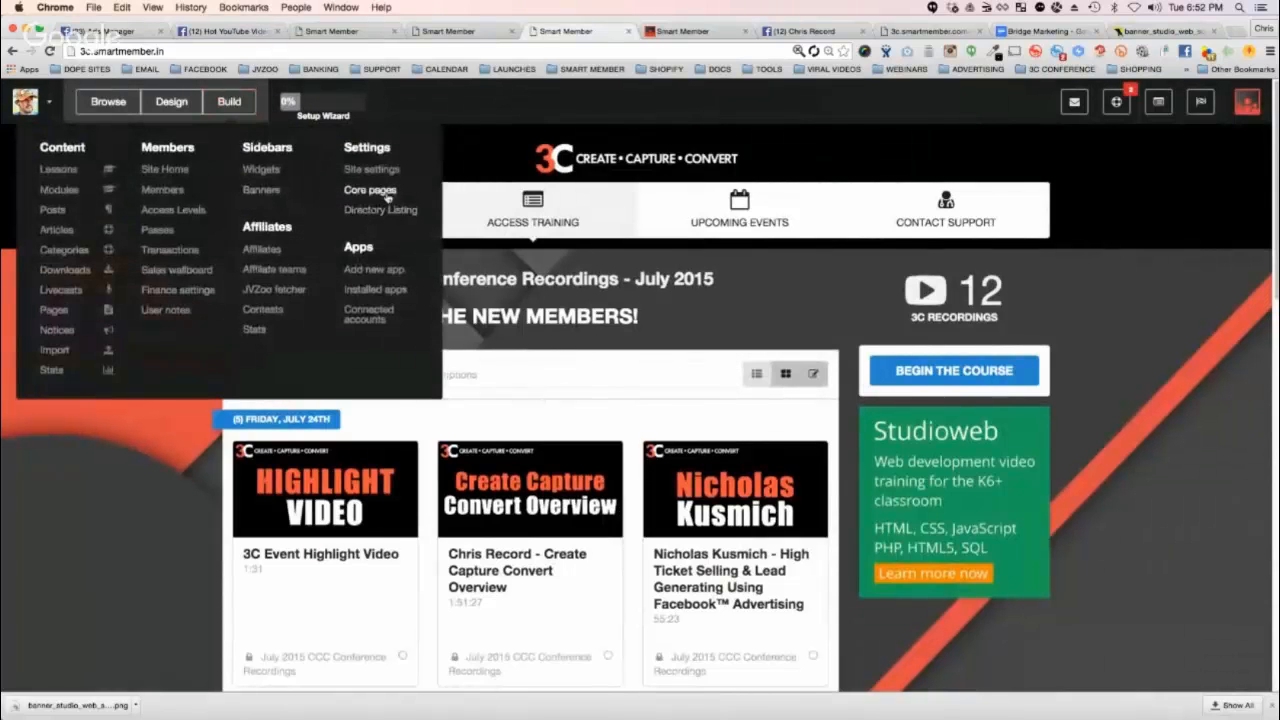
Reopen Core Pages and scroll past Refund, Freebie and Login to Registration Form
left_click(369, 190)
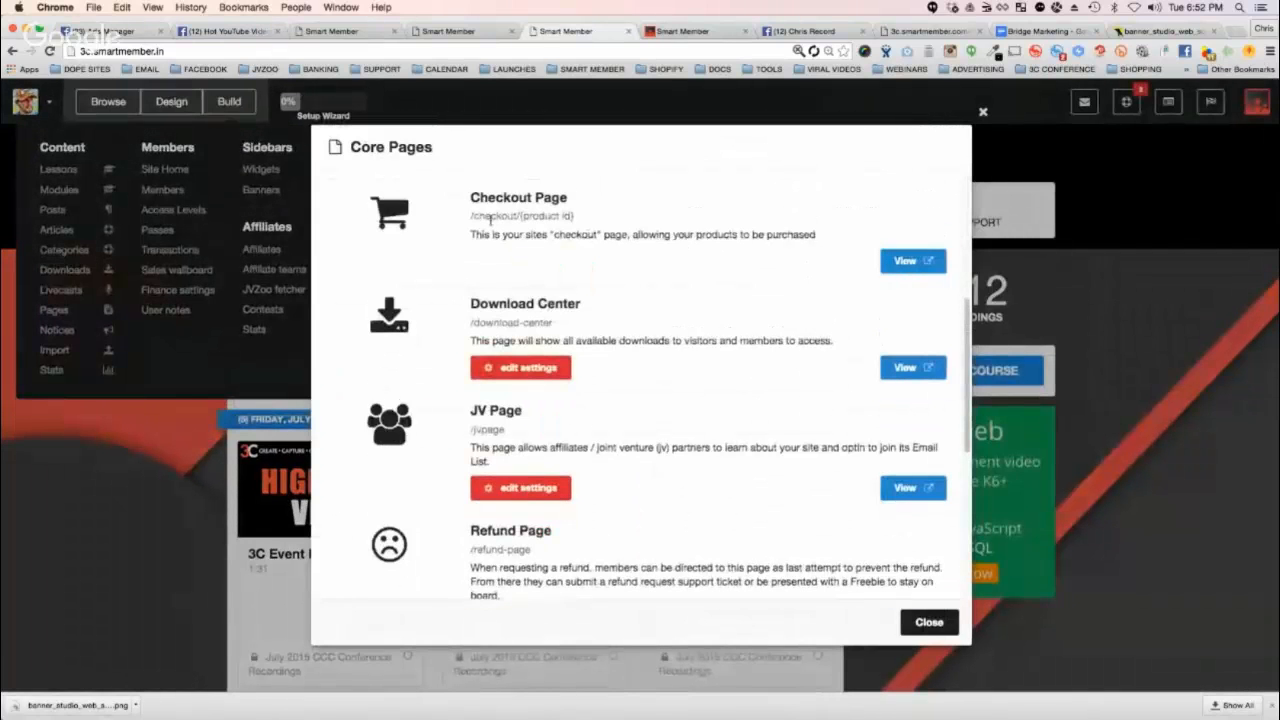
scroll("down", 3)
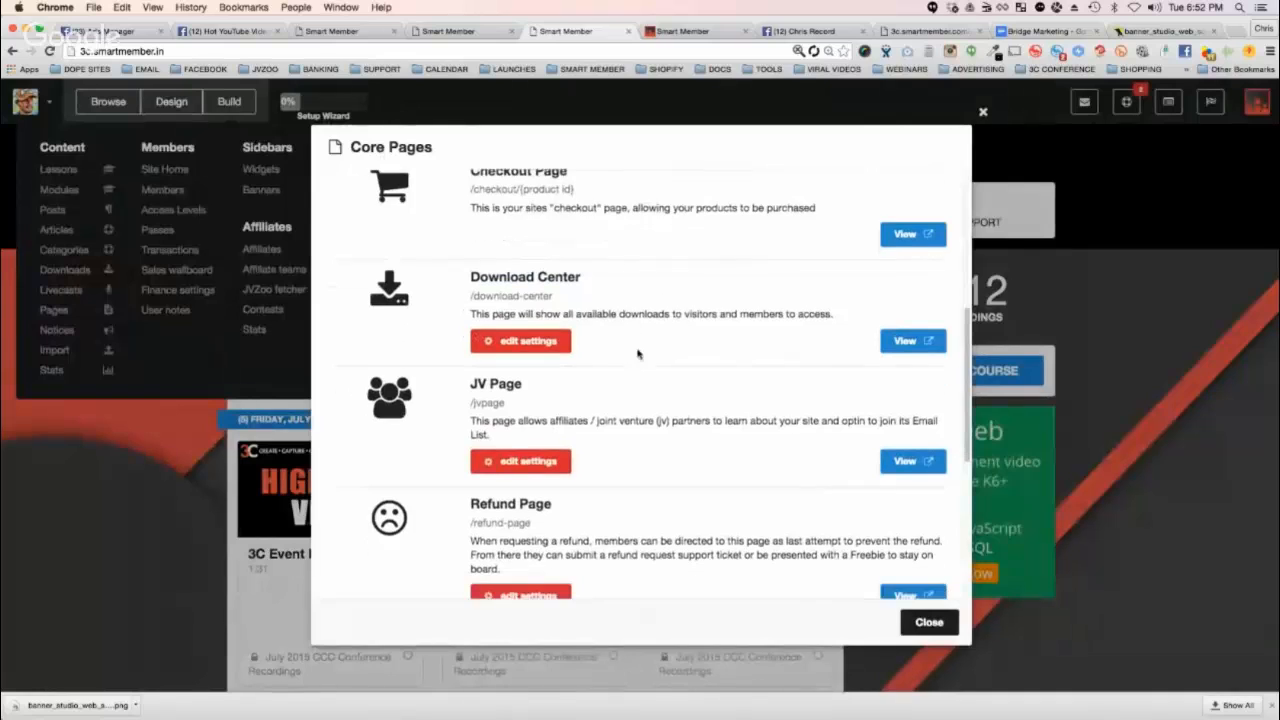
scroll("down", 3)
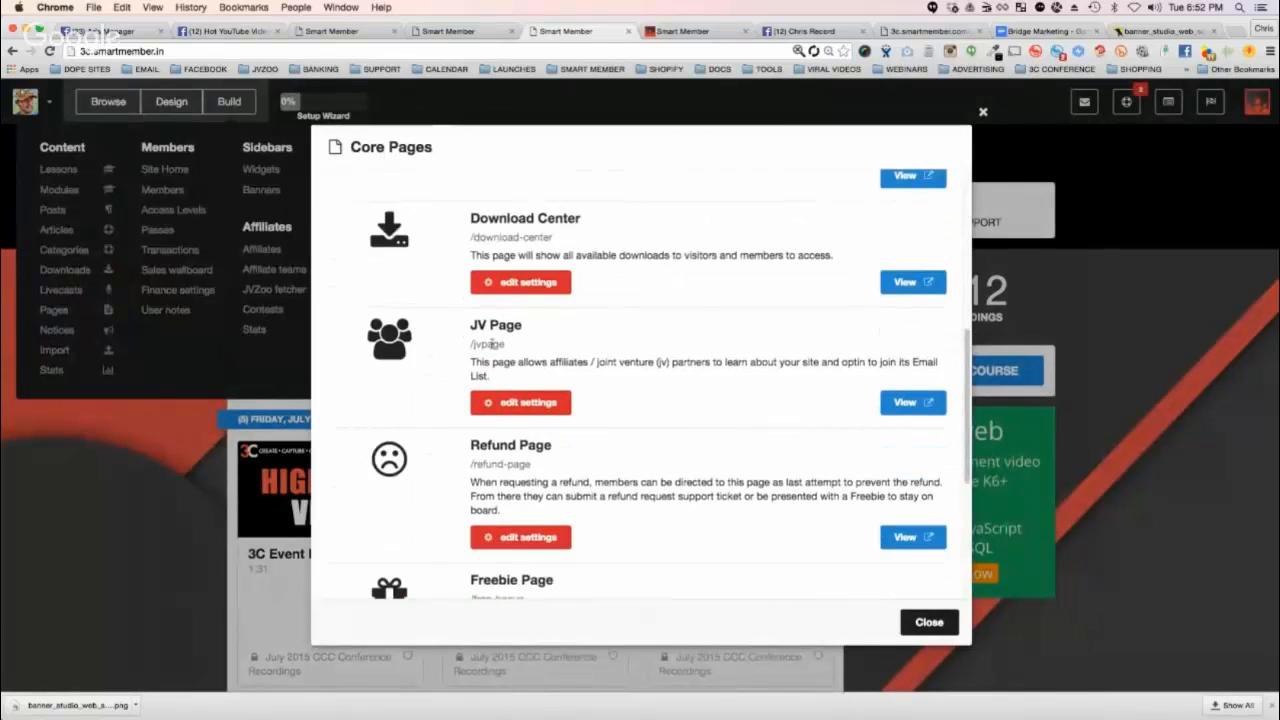
scroll("down", 3)
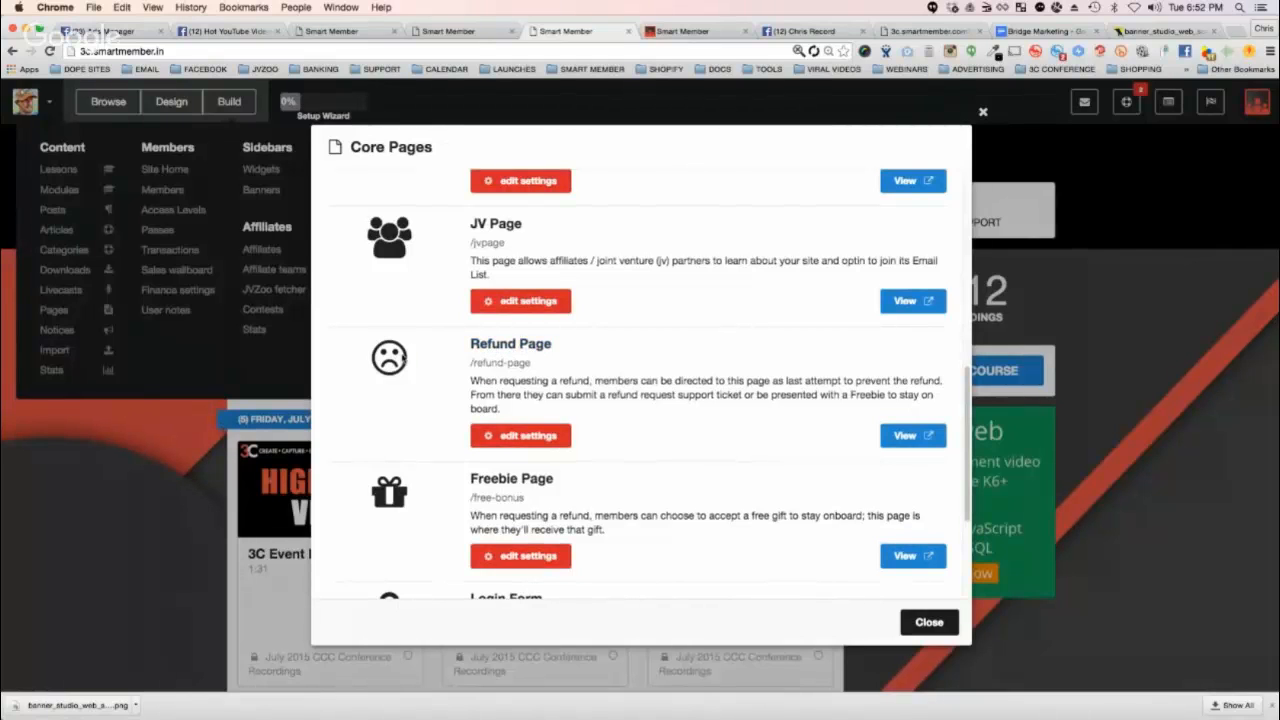
mouse_move(555, 344)
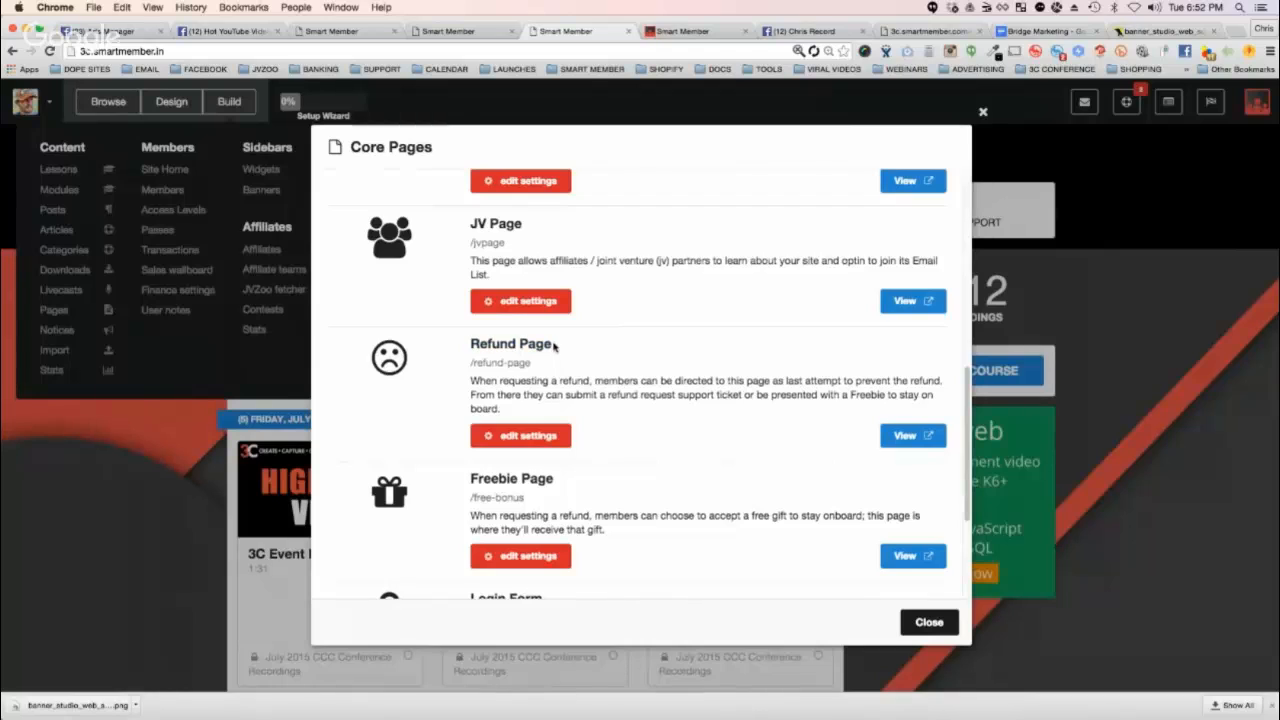
mouse_move(436, 350)
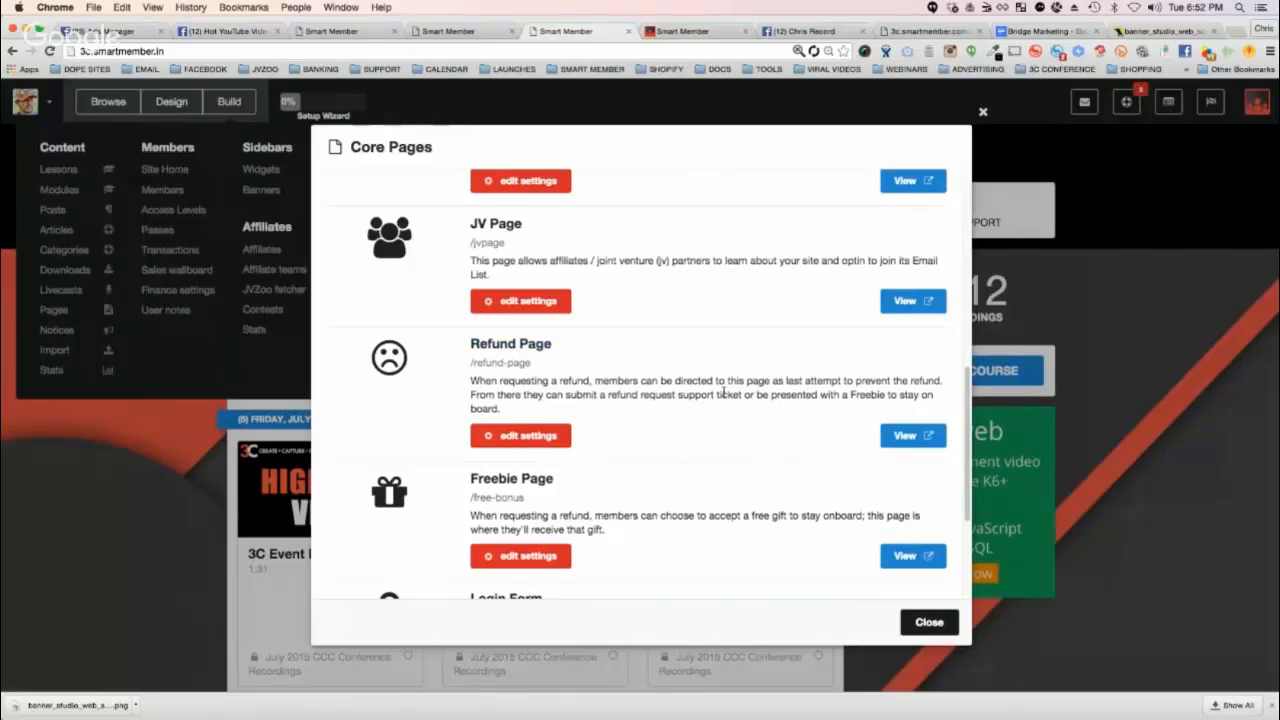
mouse_move(795, 368)
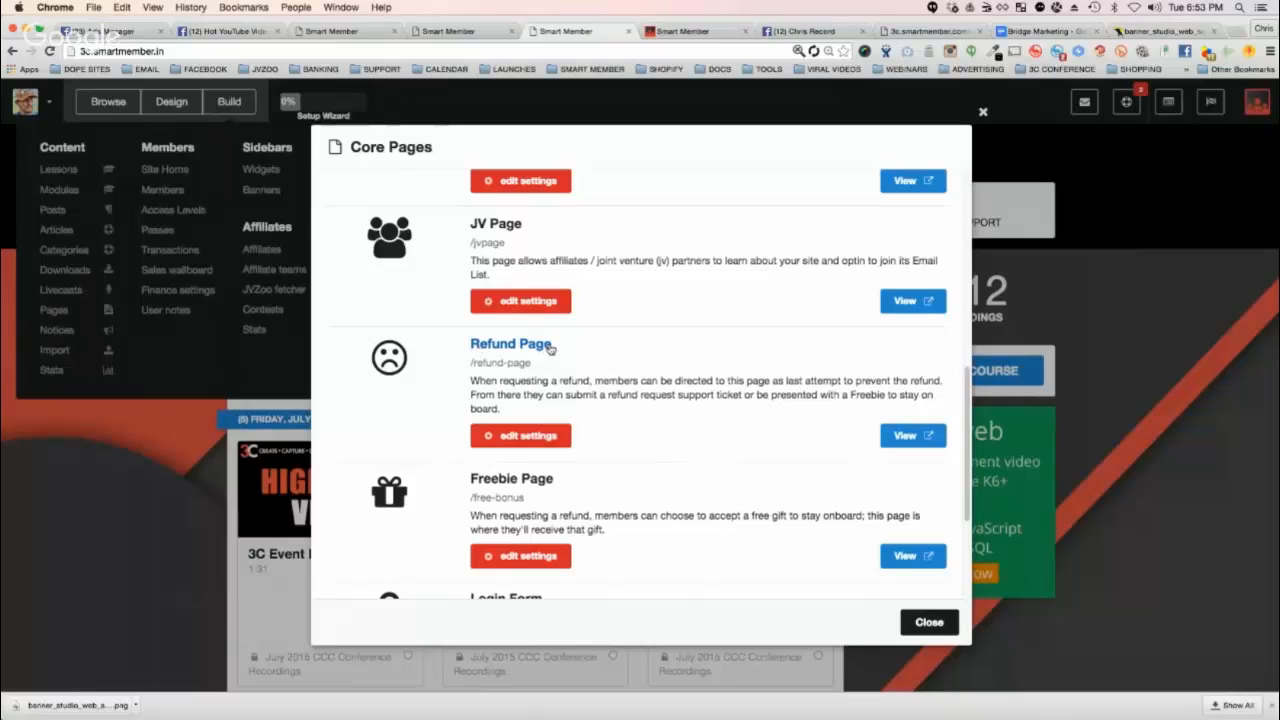
mouse_move(513, 348)
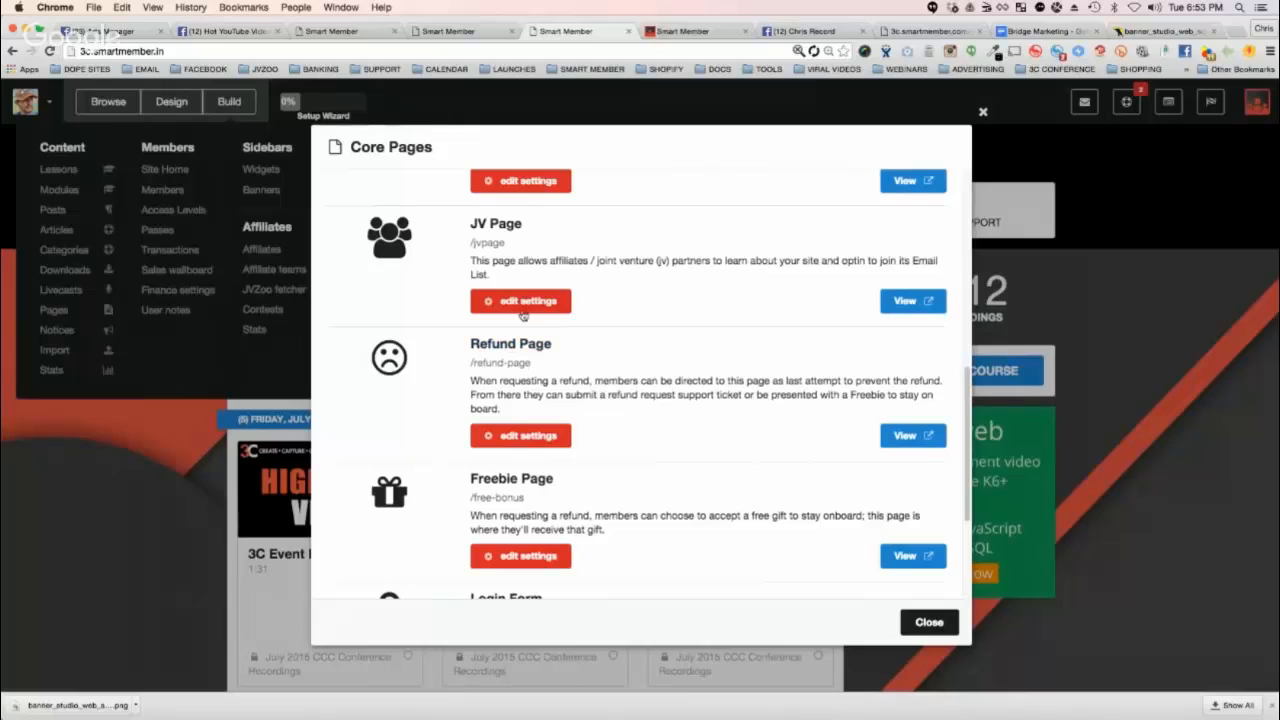
mouse_move(558, 400)
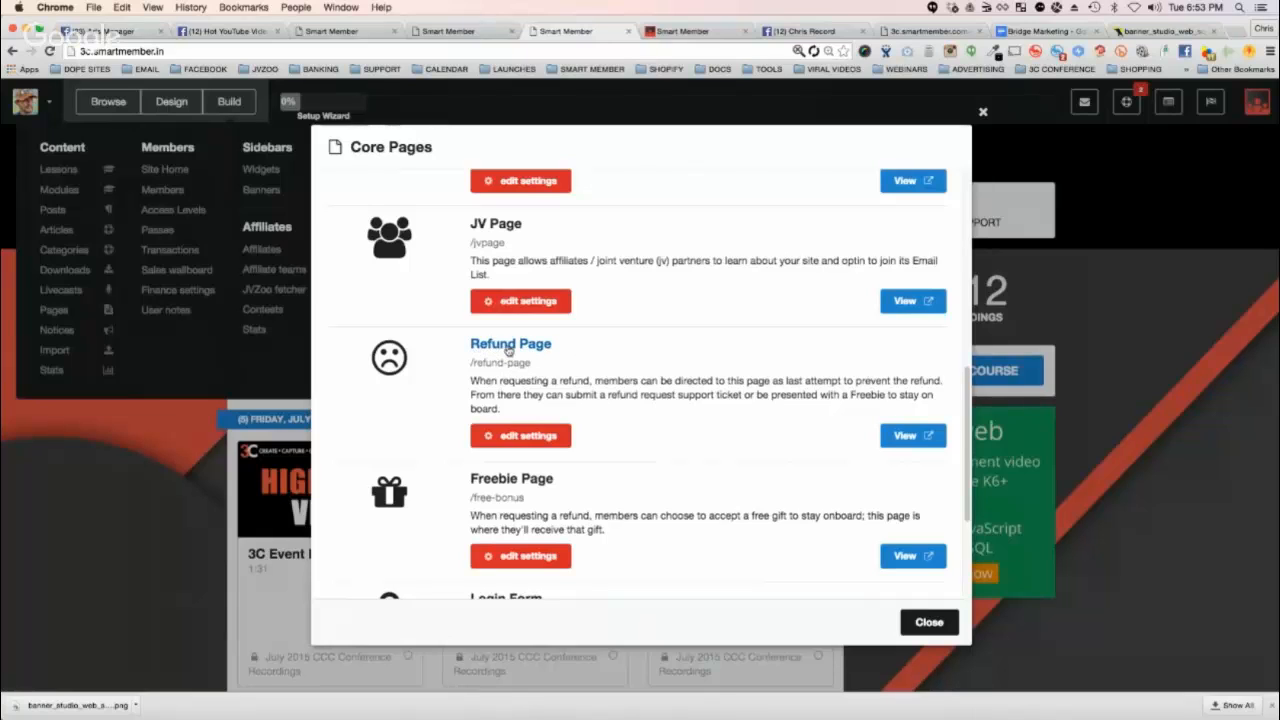
mouse_move(540, 353)
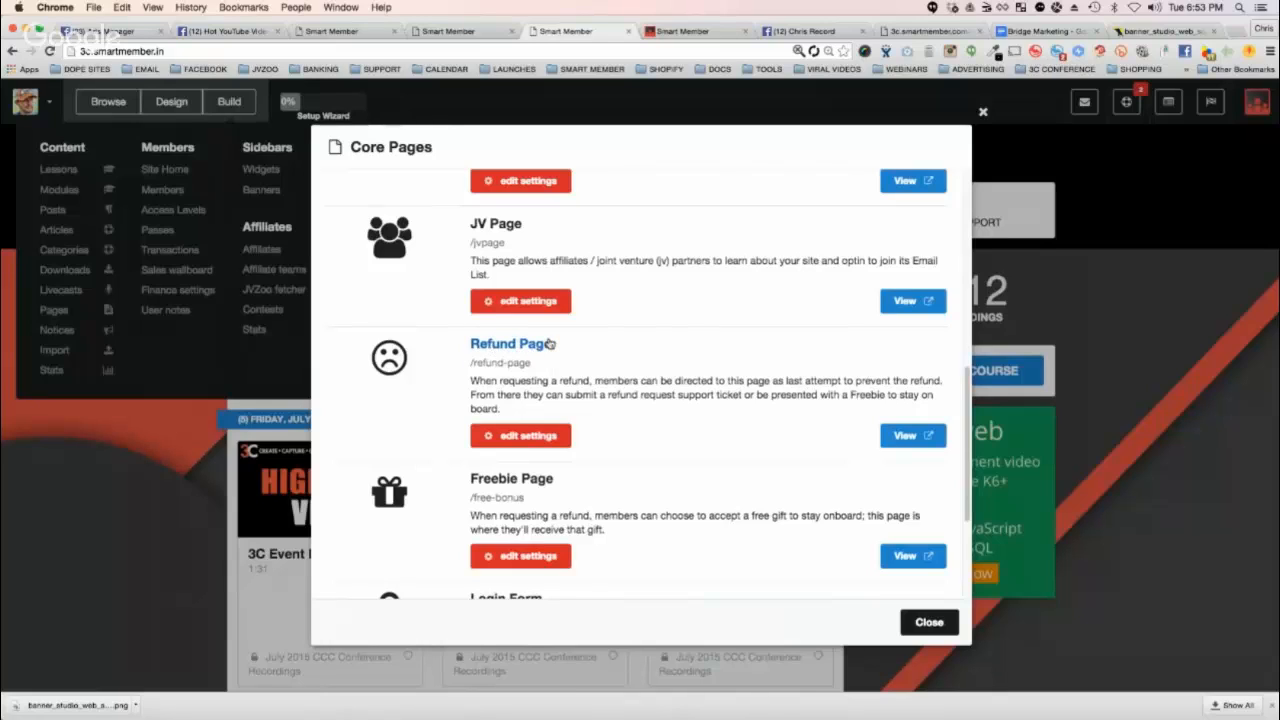
mouse_move(660, 375)
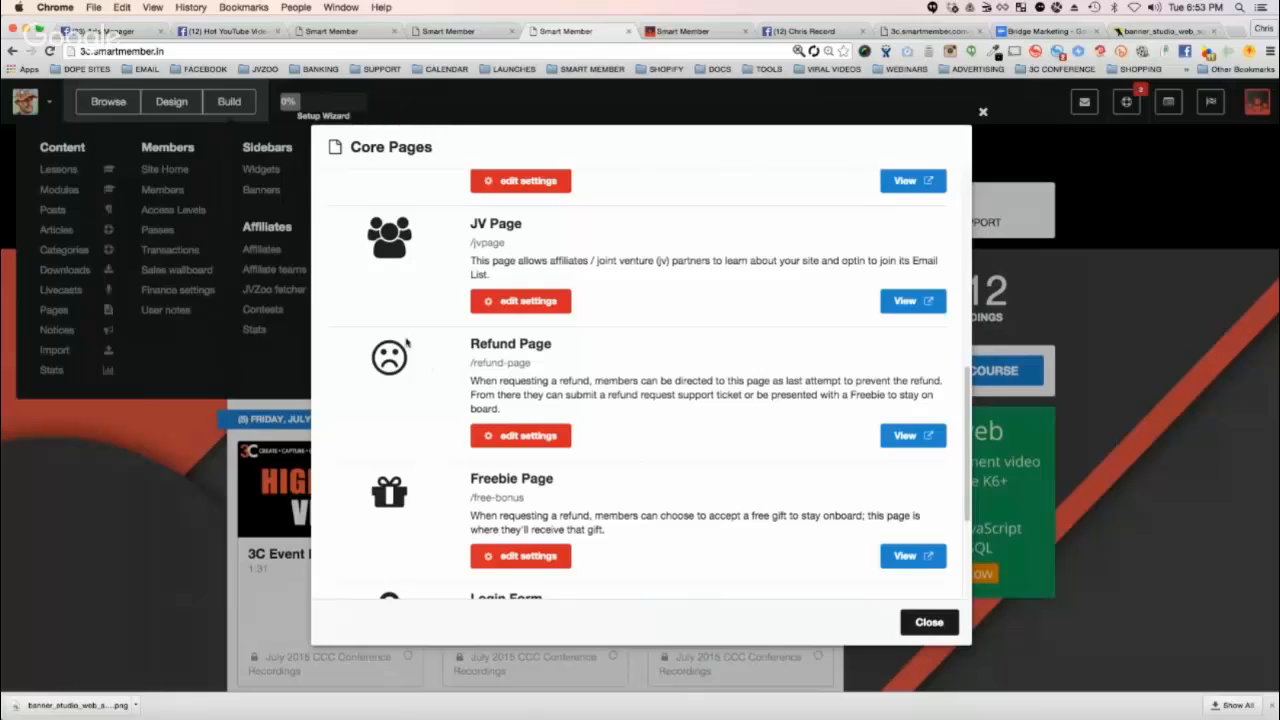
mouse_move(810, 405)
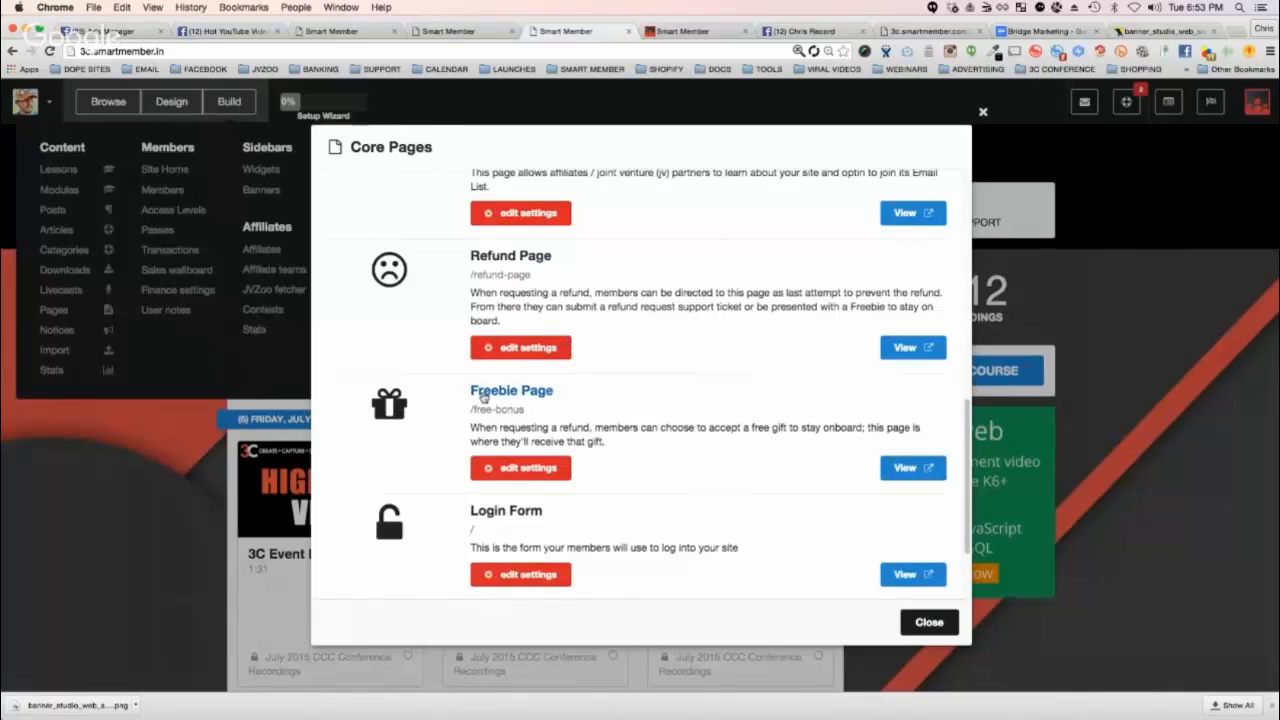
mouse_move(556, 414)
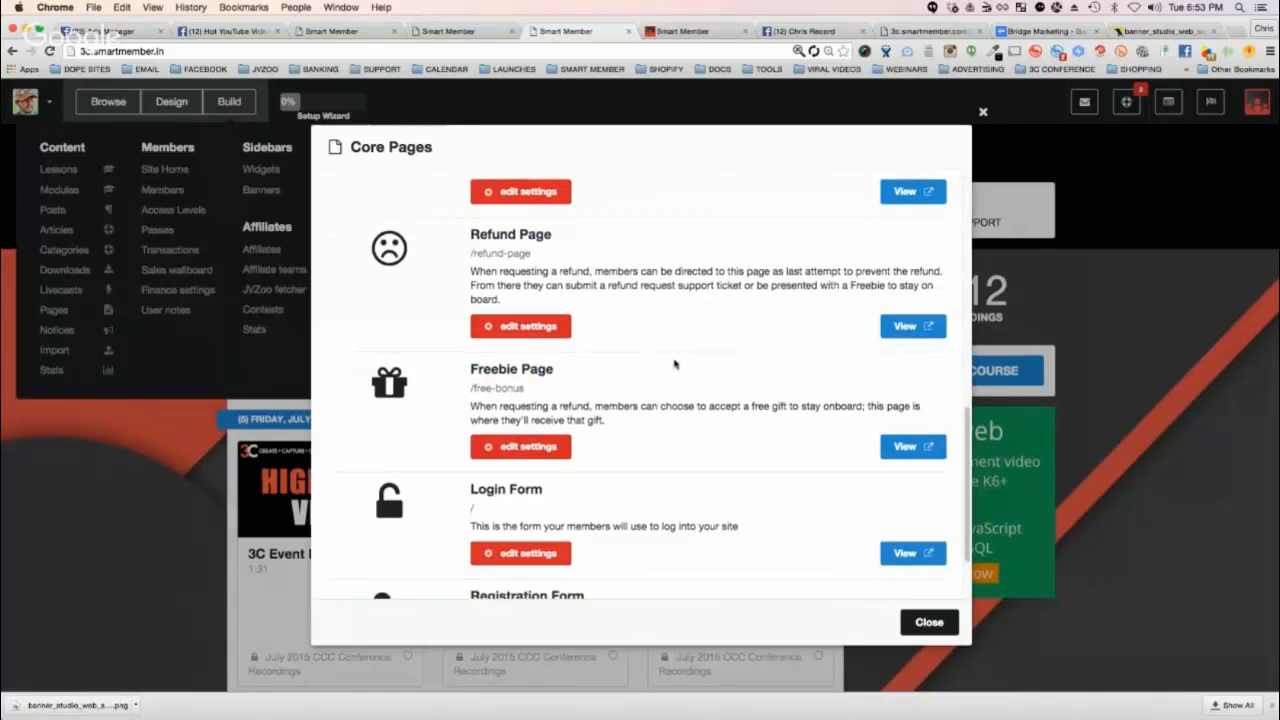
scroll("down", 3)
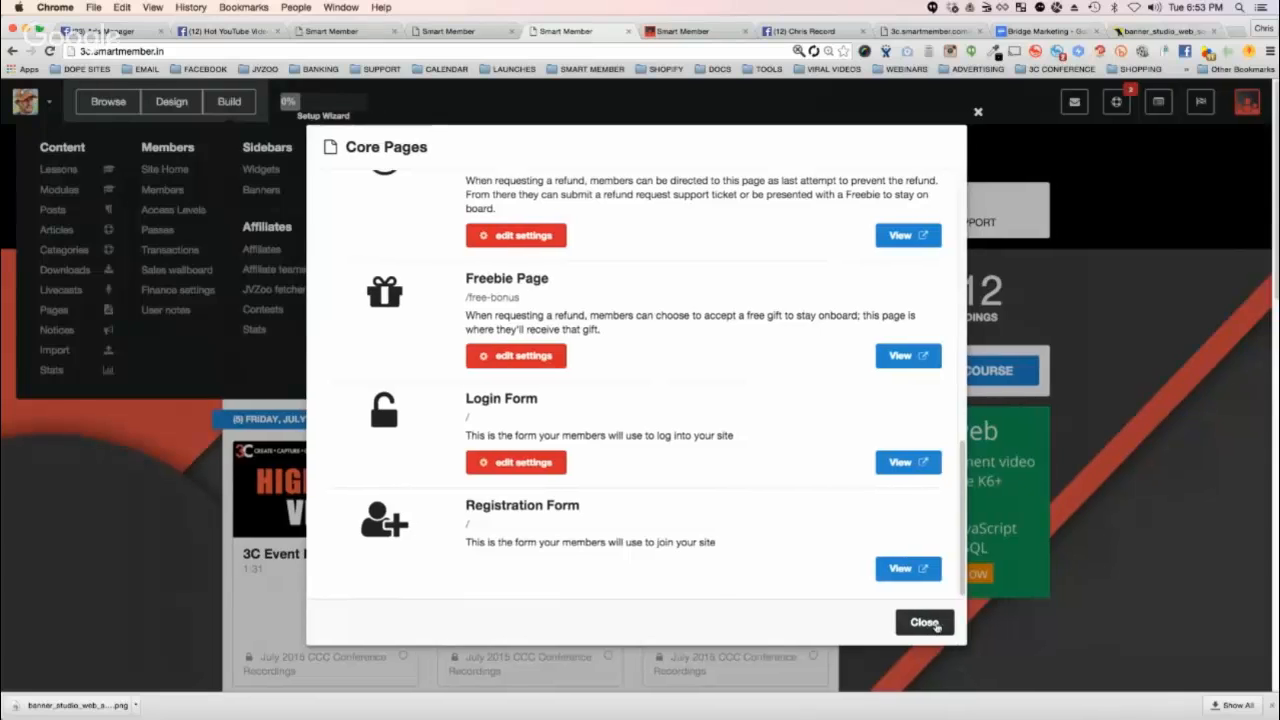
Close the Core Pages dialog, leaving the site-building menu over the syllabus
left_click(924, 621)
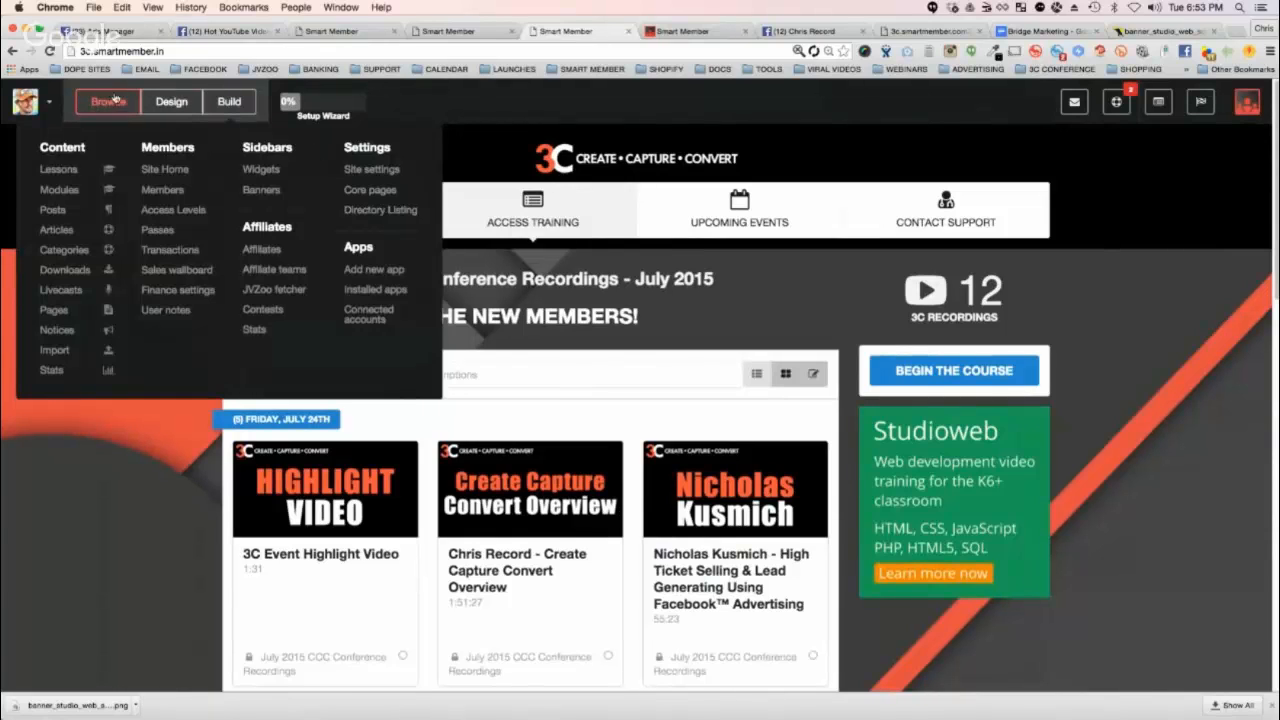
left_click(380, 210)
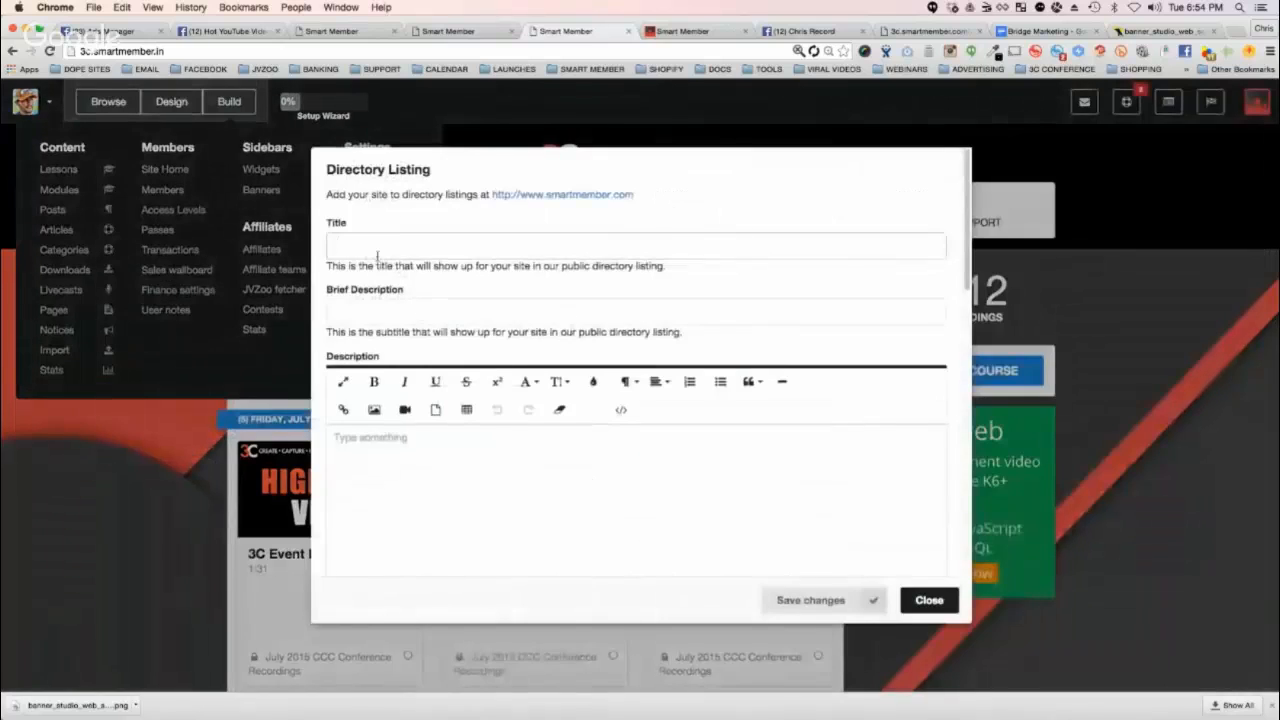
mouse_move(404, 409)
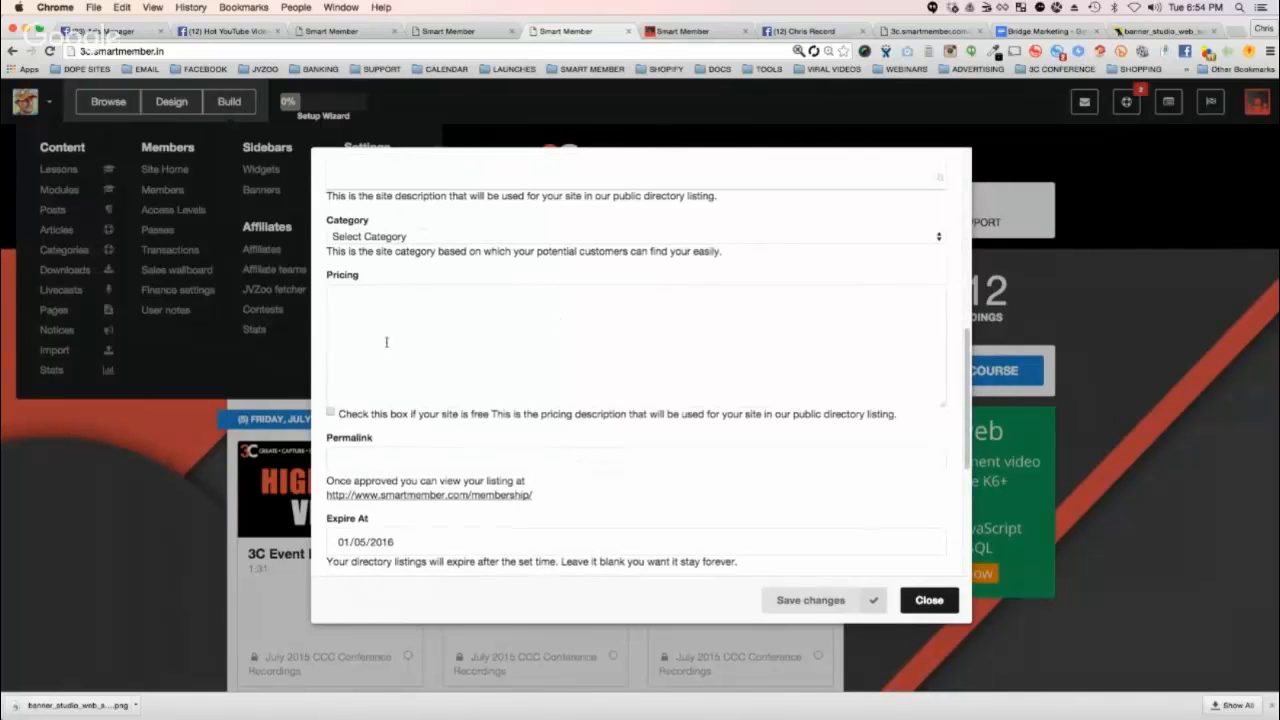
scroll("down", 3)
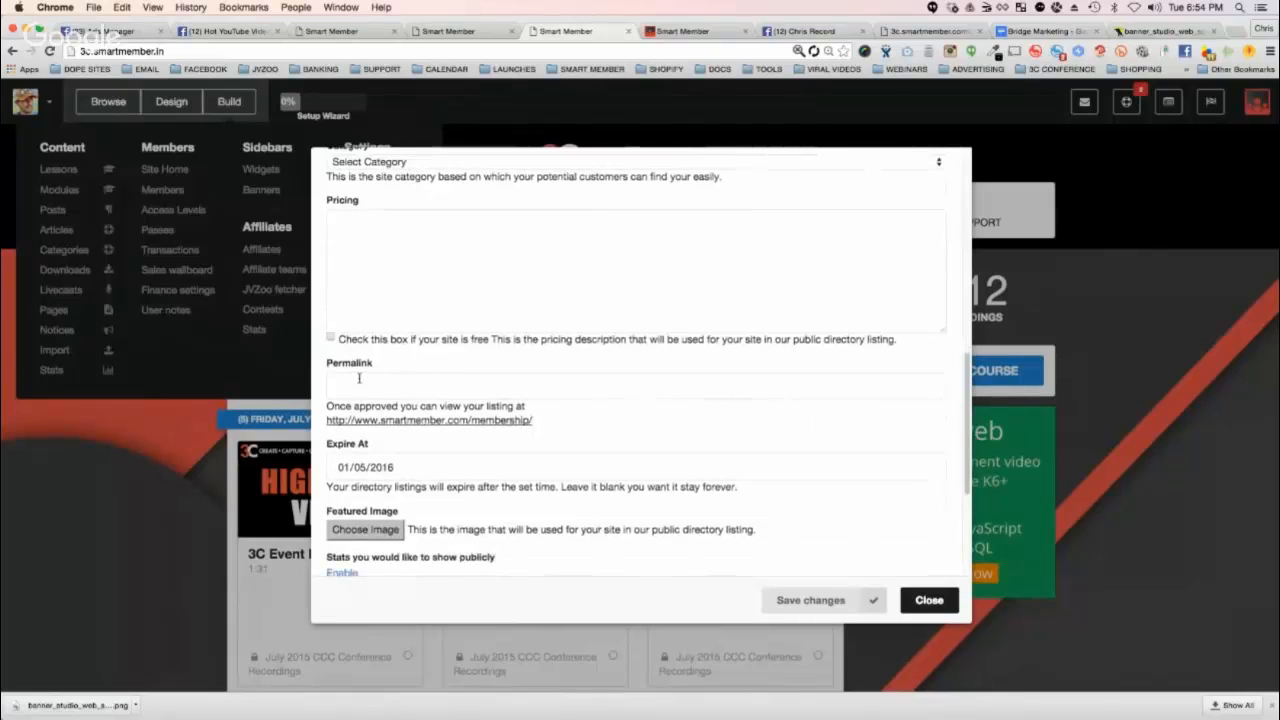
scroll("down", 3)
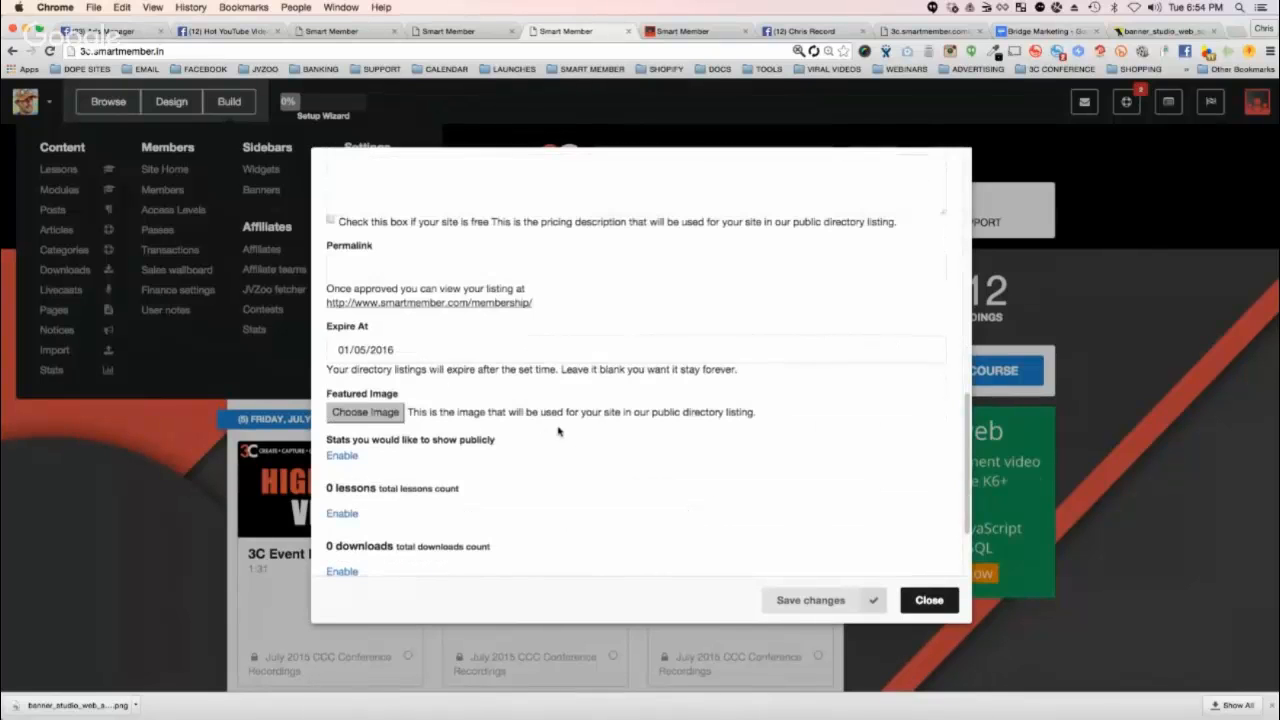
mouse_move(497, 445)
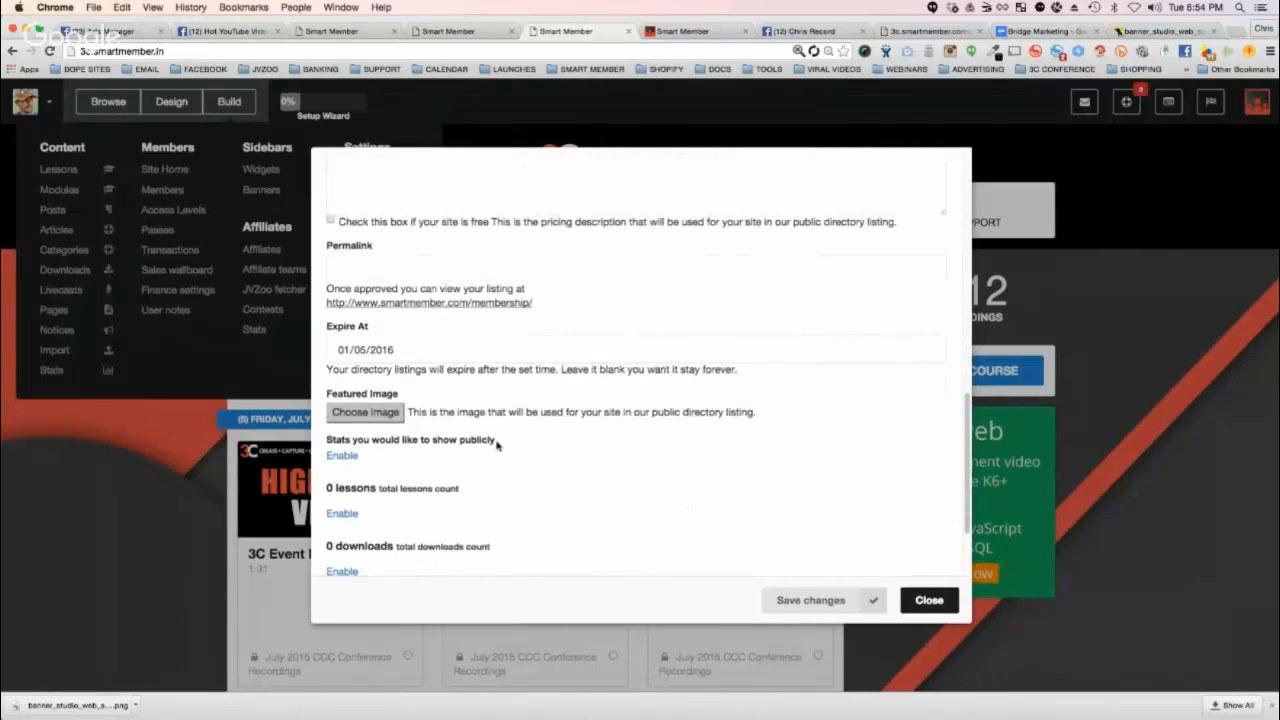
scroll("down", 3)
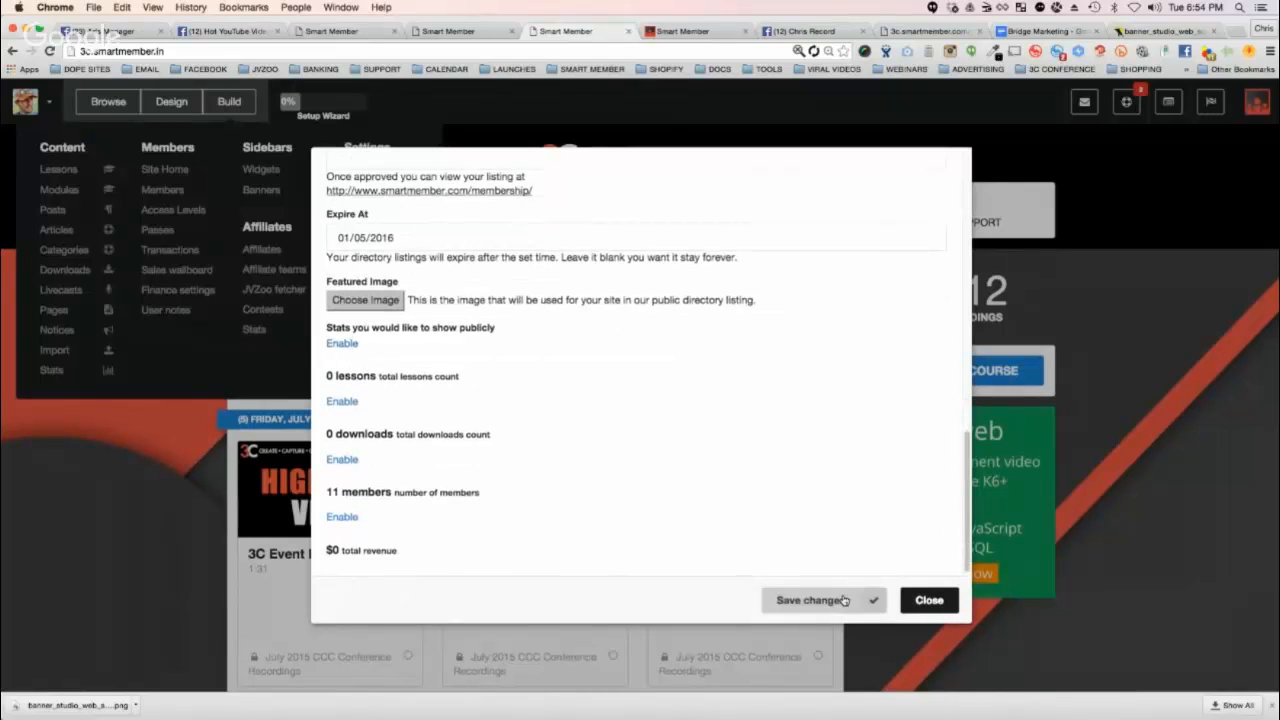
mouse_move(928, 600)
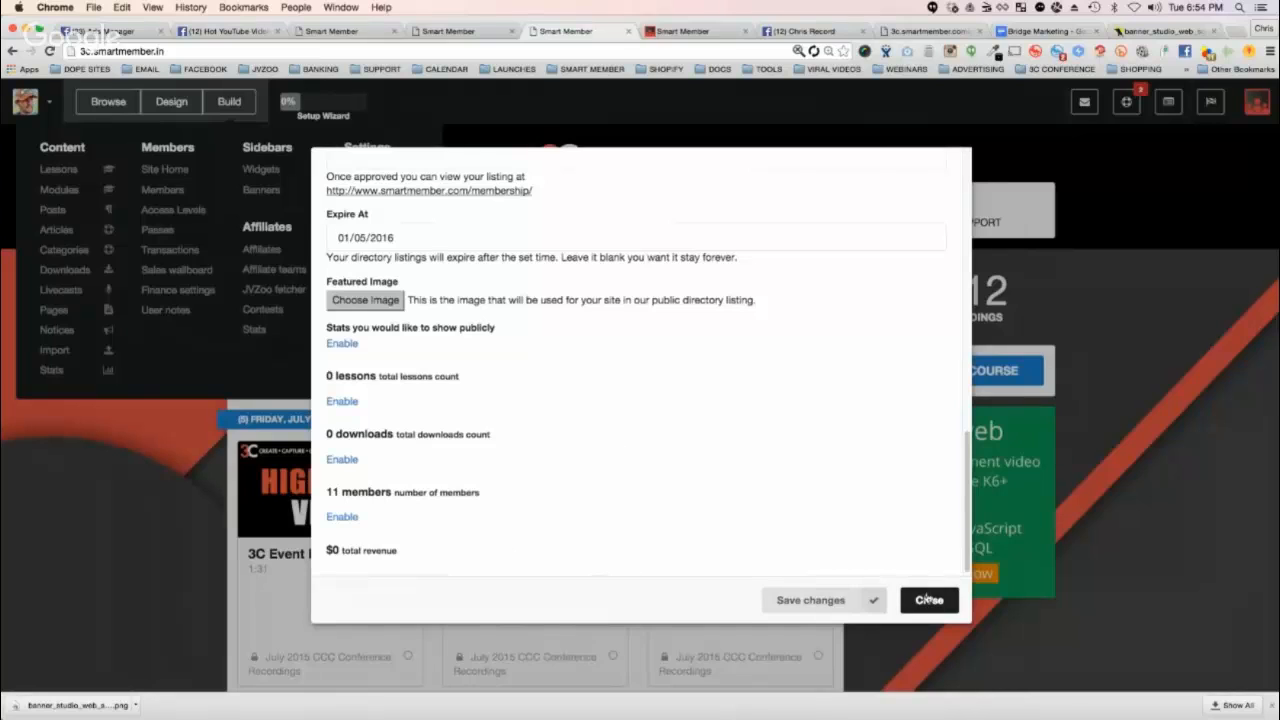
left_click(928, 600)
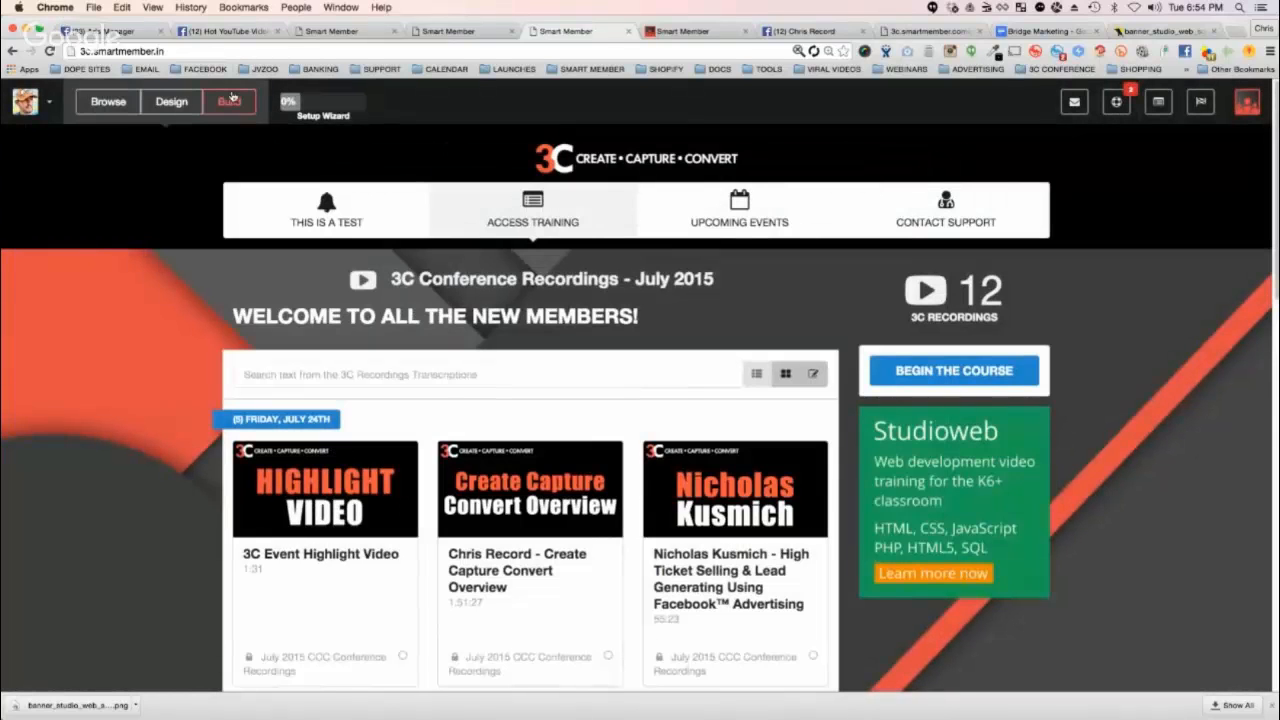